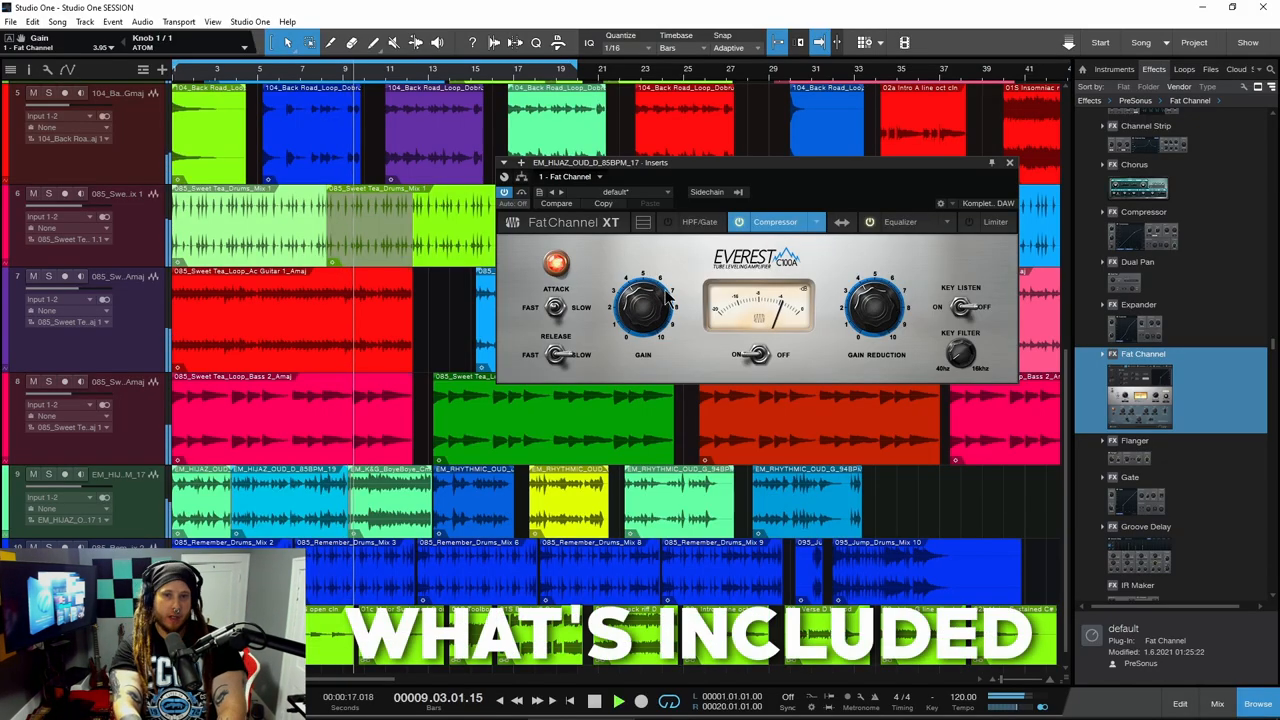
Step: Leave the Studio One session and view the Ring My Bell workspace's collaborators and shared-file timeline
left_click(898, 220)
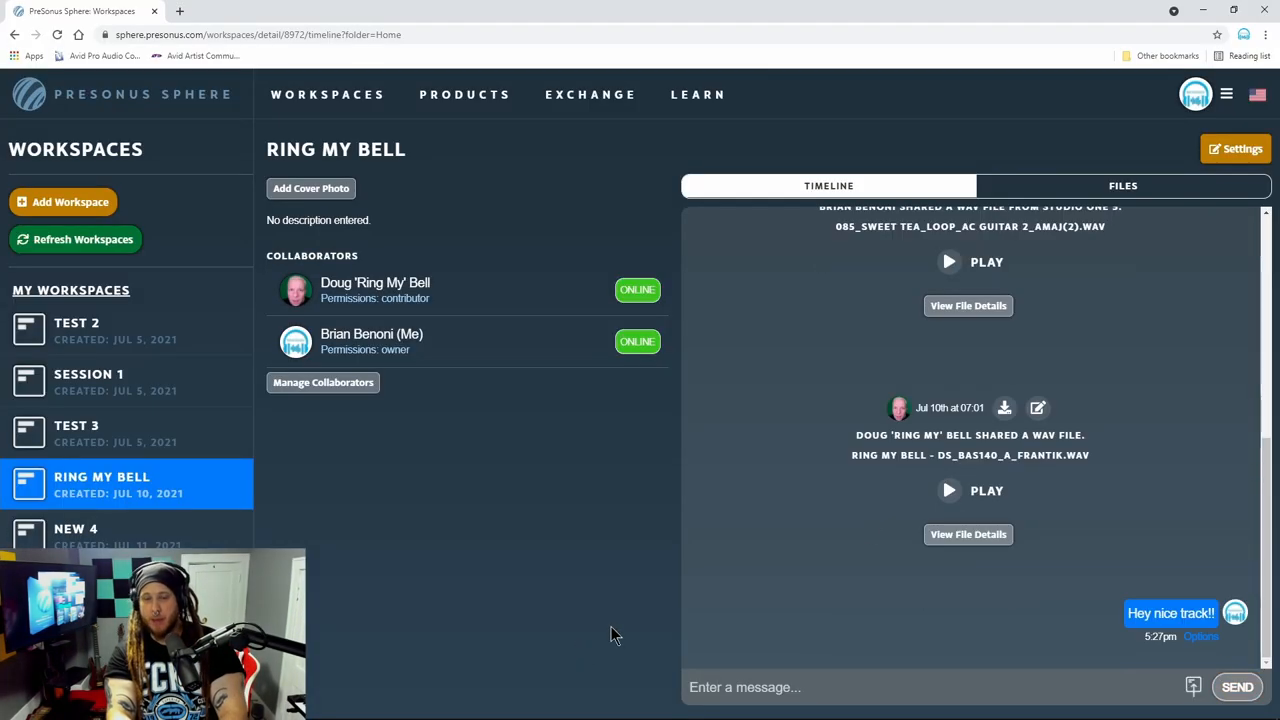
left_click(1122, 184)
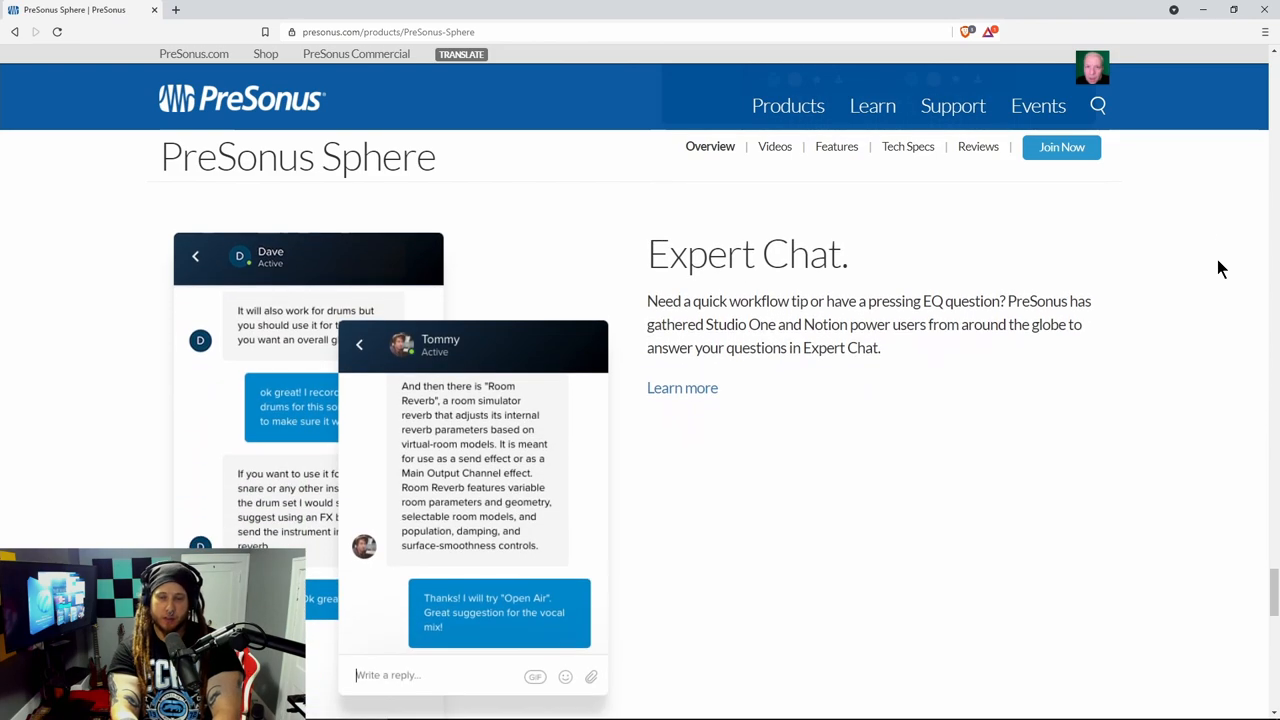
scroll("down", 3)
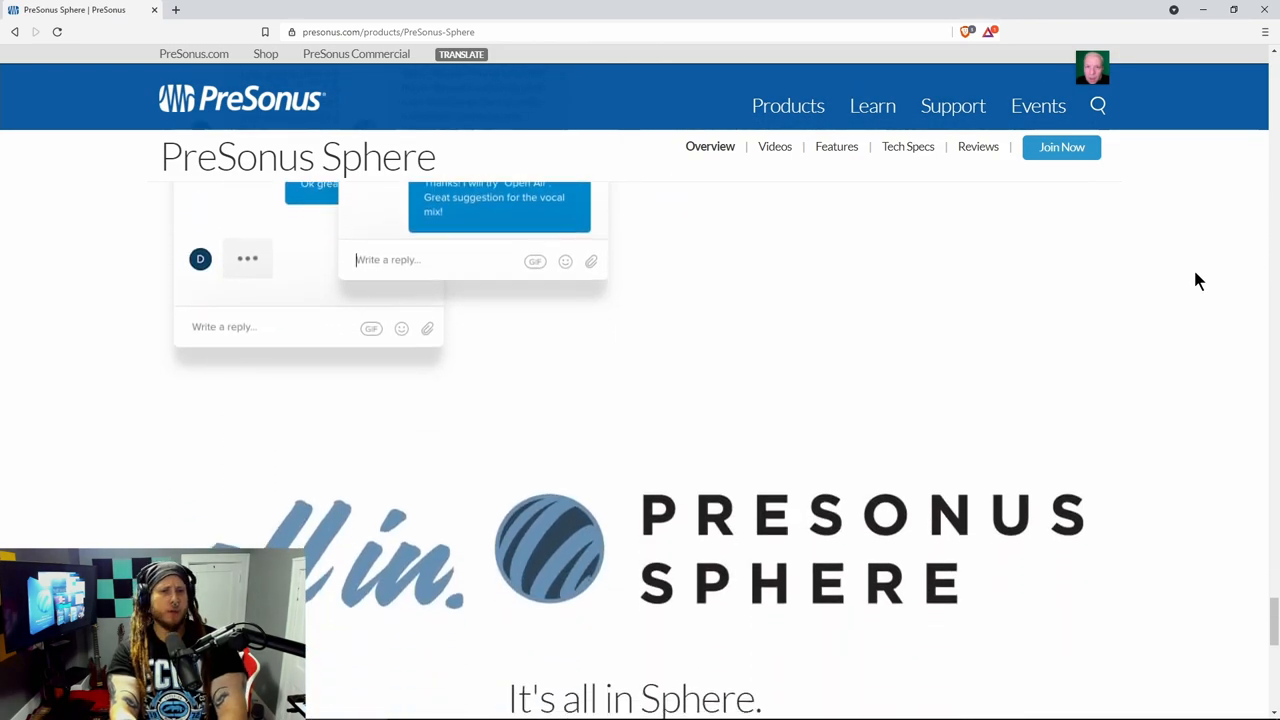
scroll("down", 3)
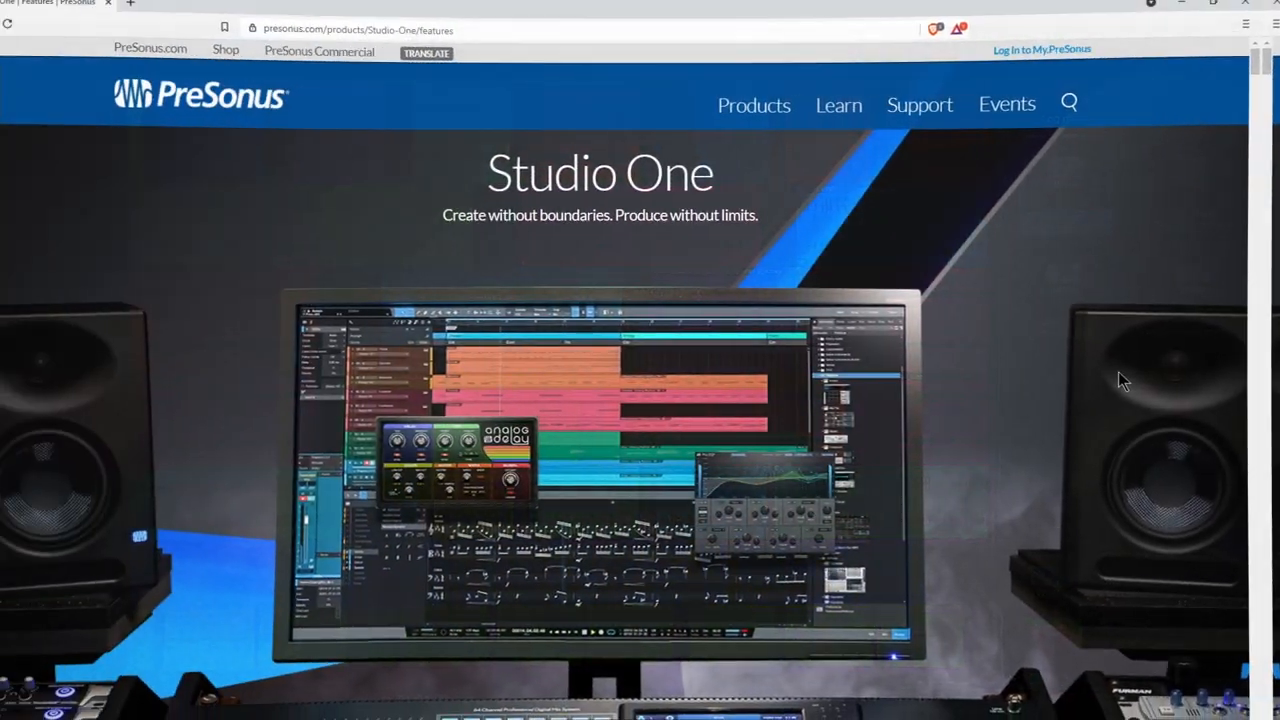
Step: Scroll the features pages down to the Studio One Add-Ons group starting with Ampire High Density
scroll("down", 3)
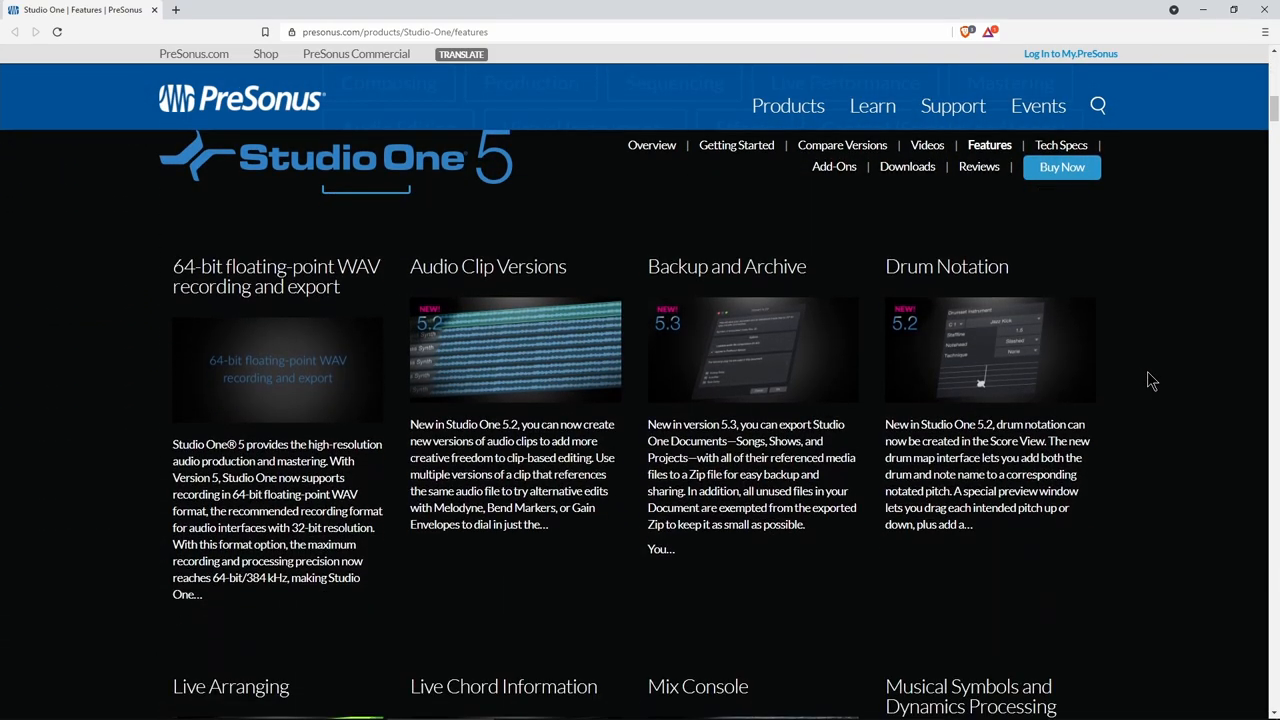
scroll("down", 3)
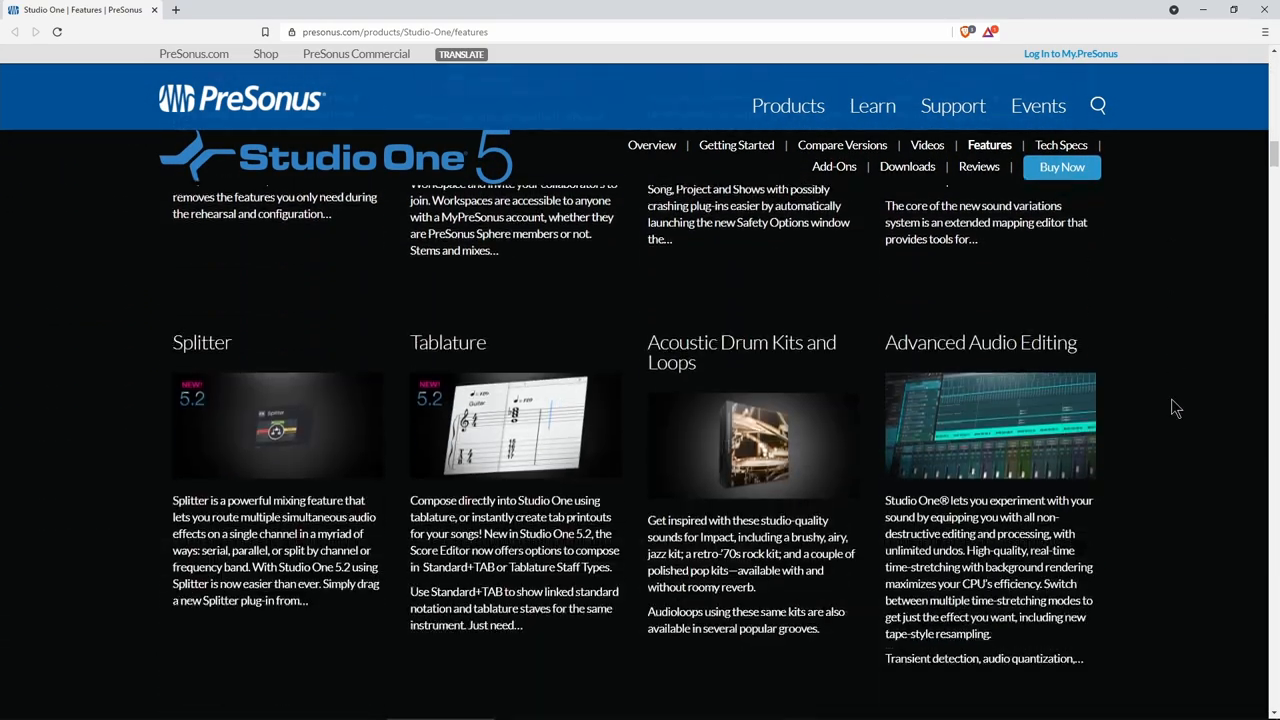
scroll("down", 3)
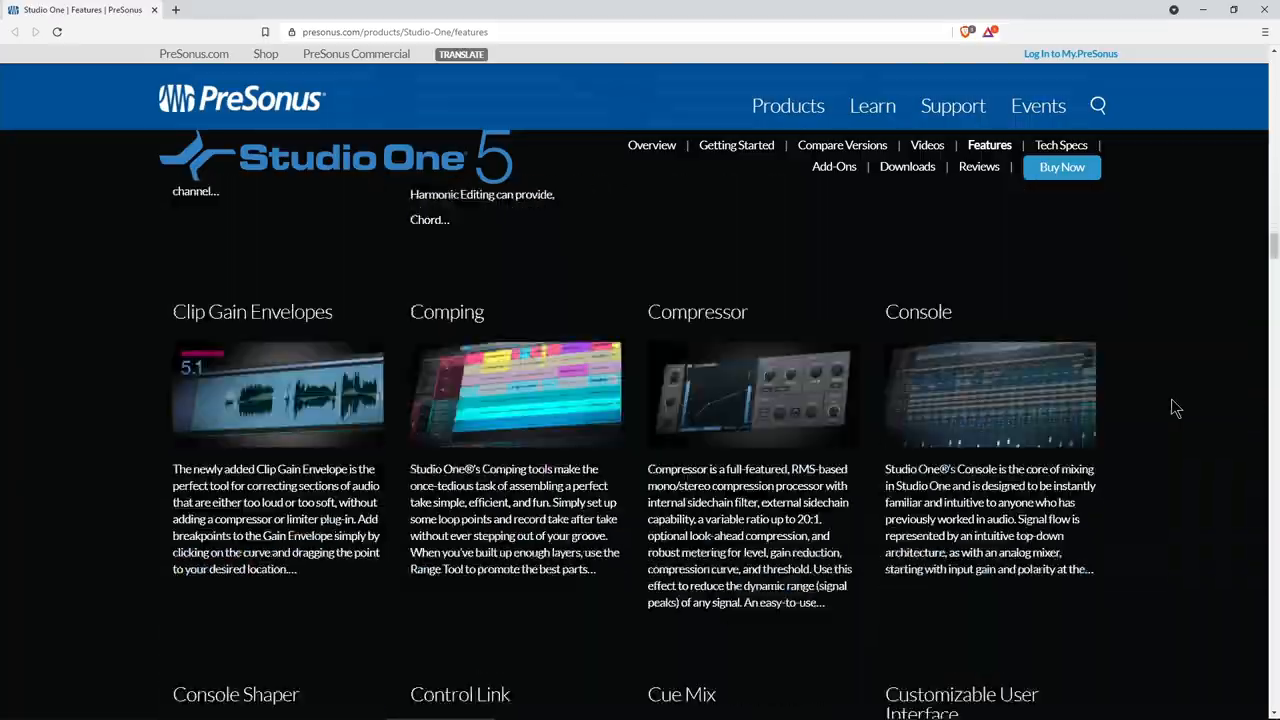
scroll("down", 3)
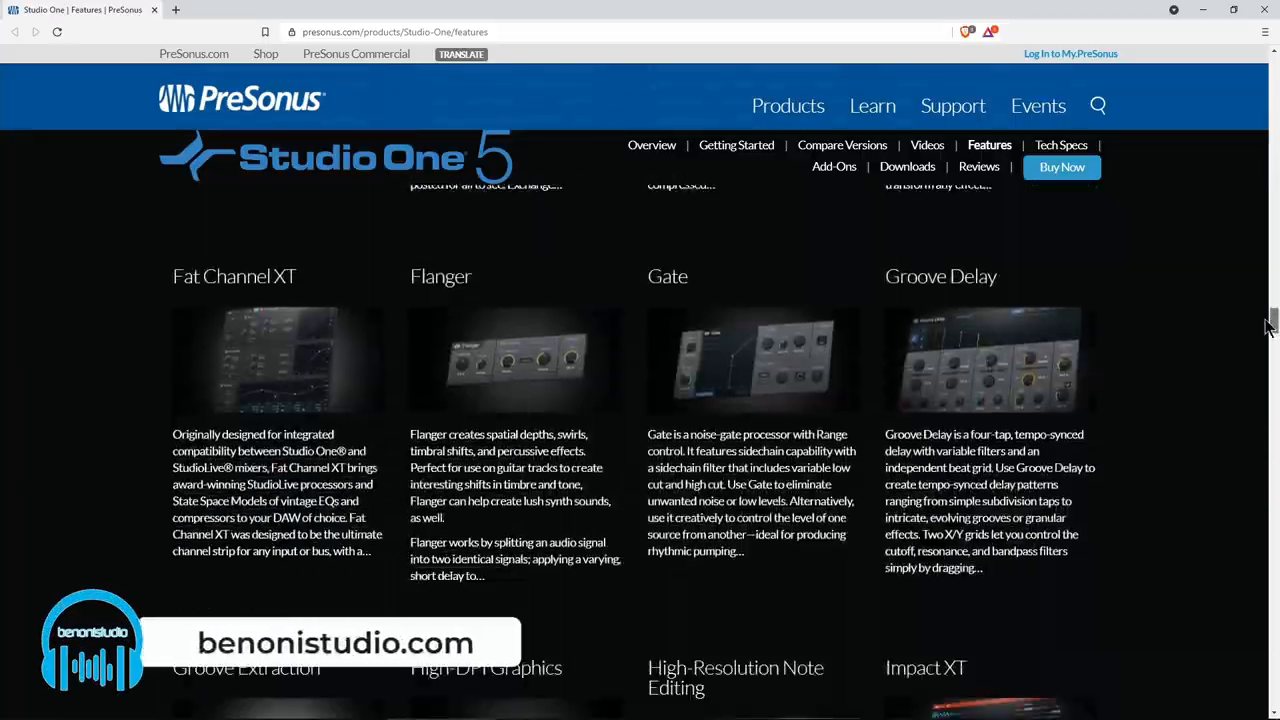
scroll("down", 3)
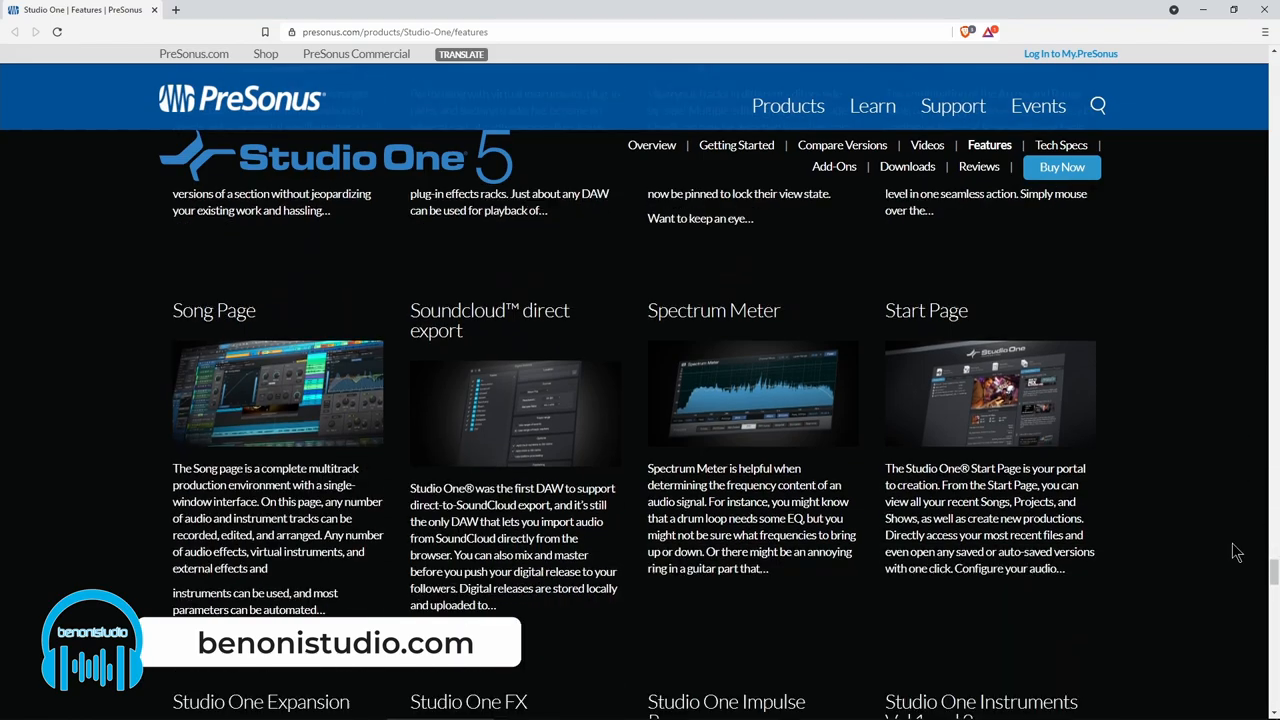
scroll("down", 3)
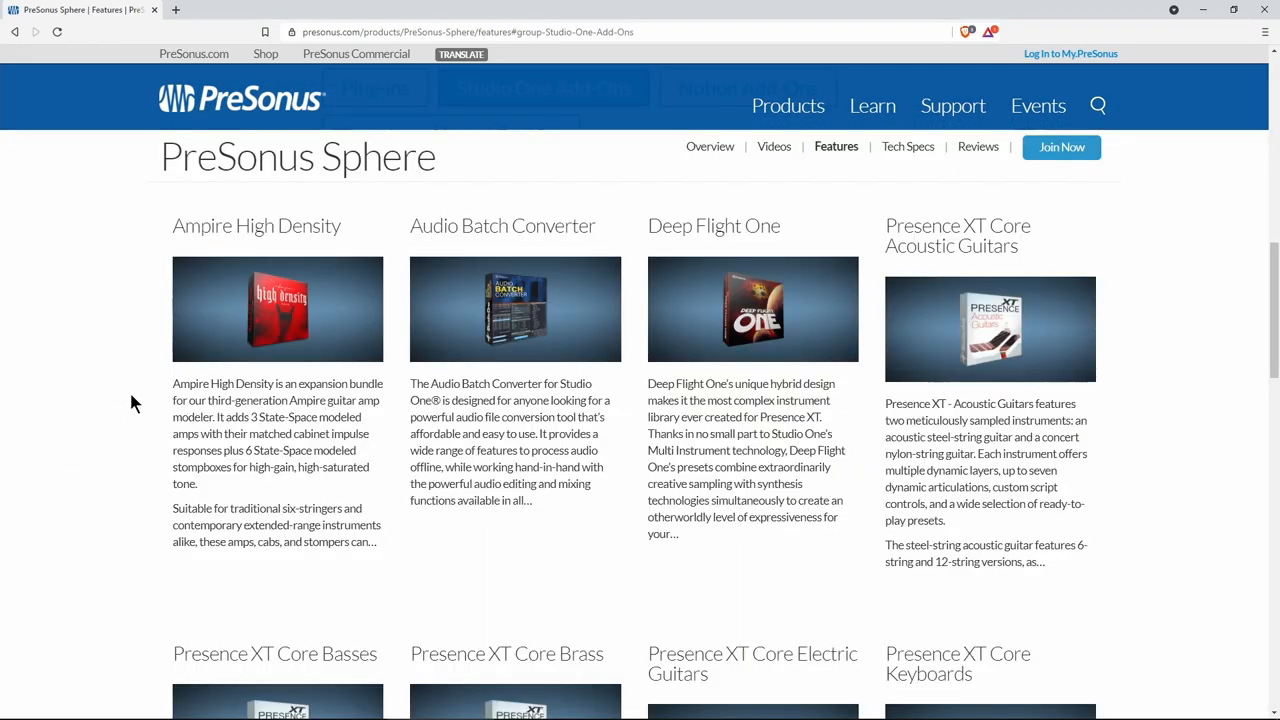
mouse_move(368, 360)
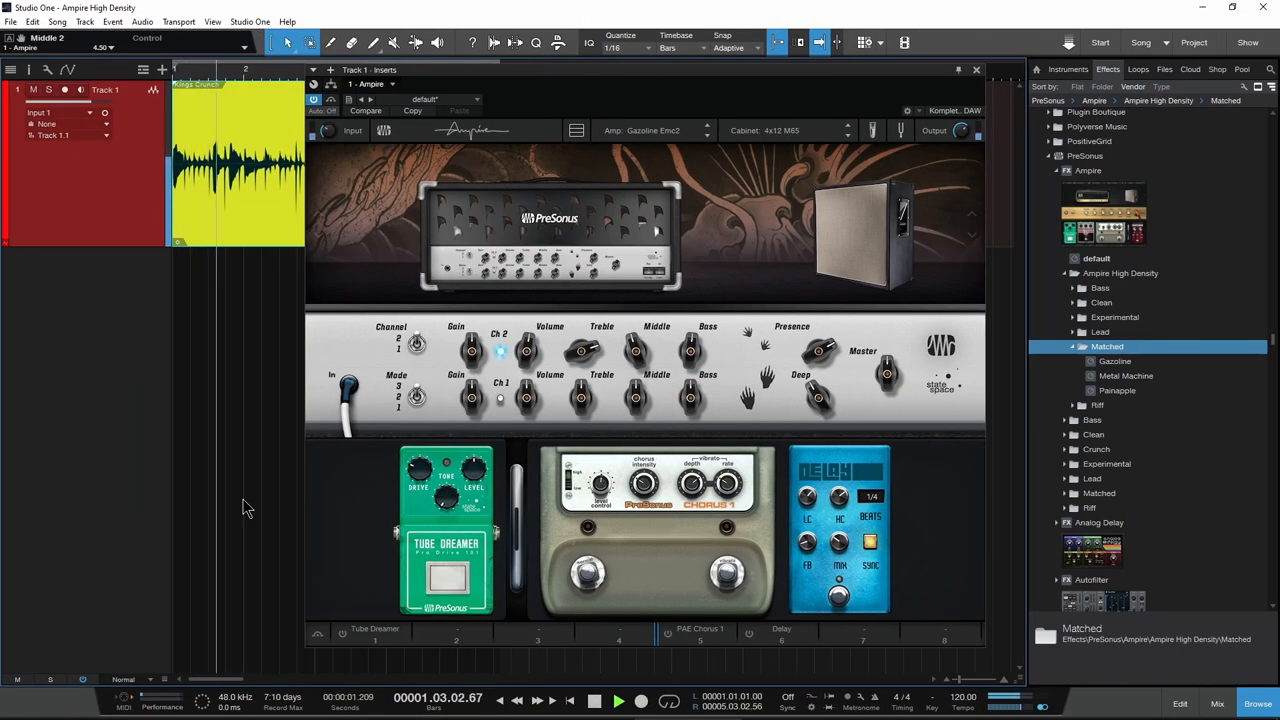
left_click(656, 132)
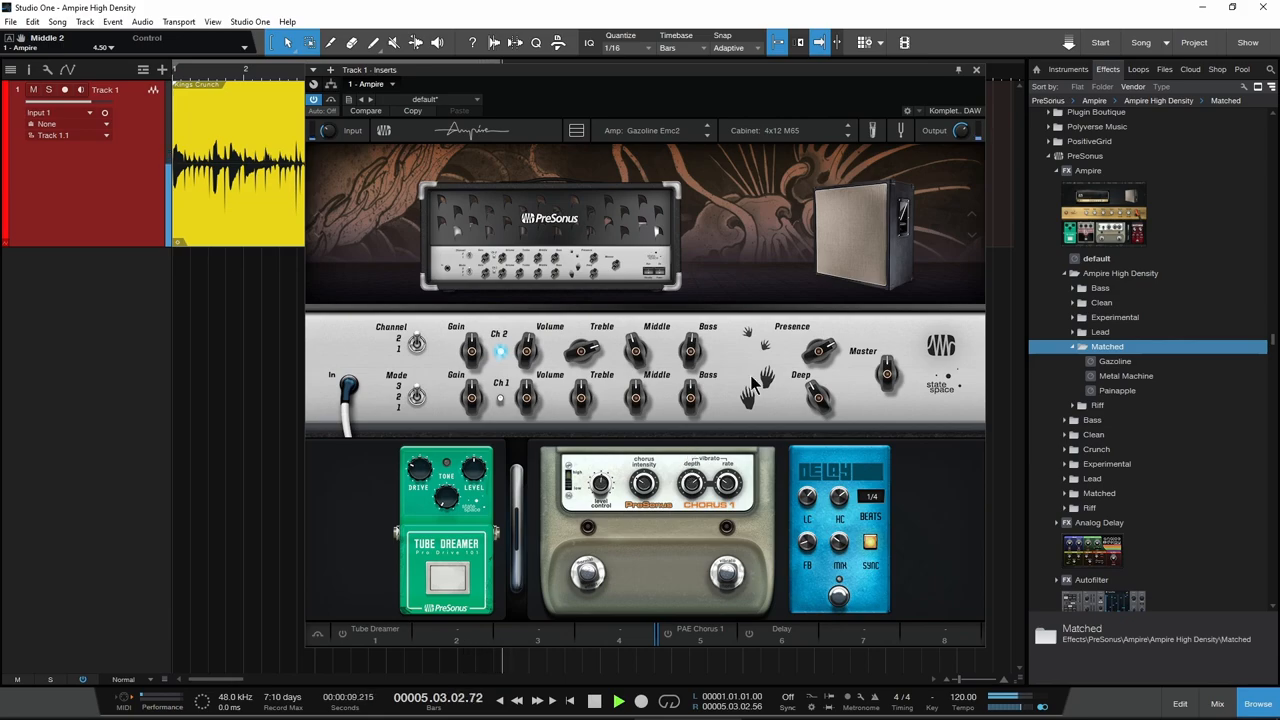
left_click(872, 130)
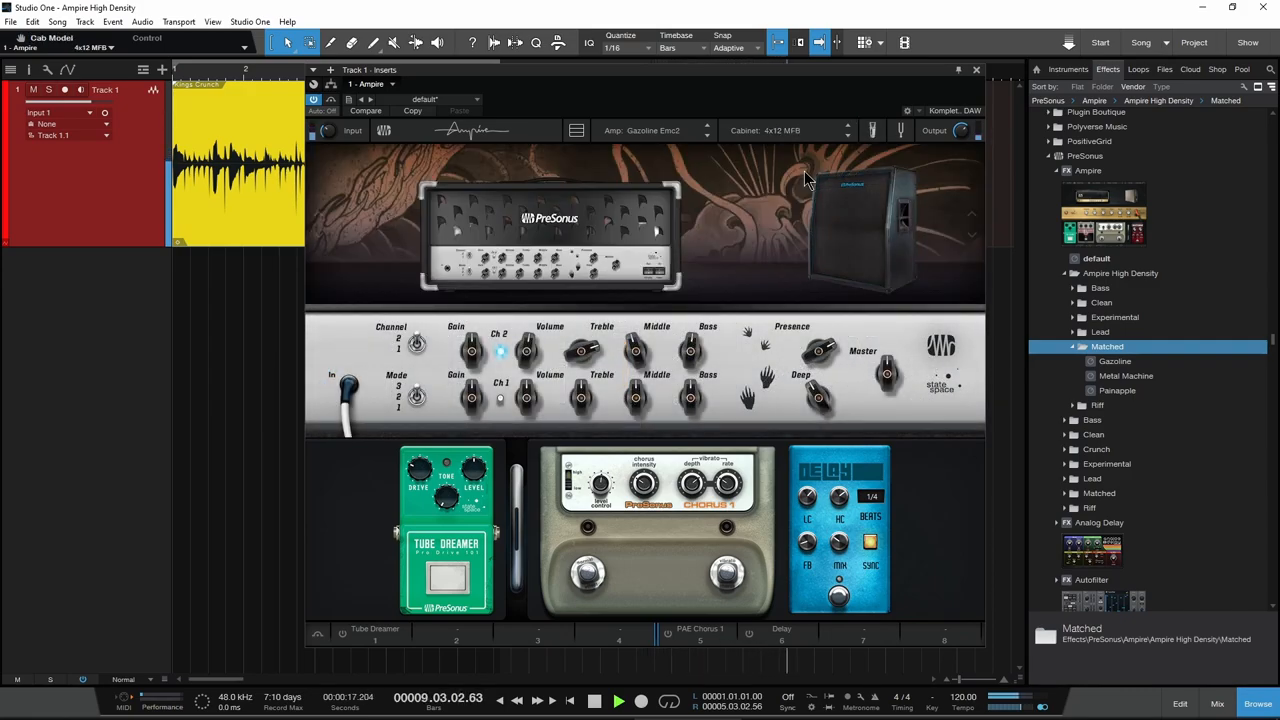
mouse_move(756, 260)
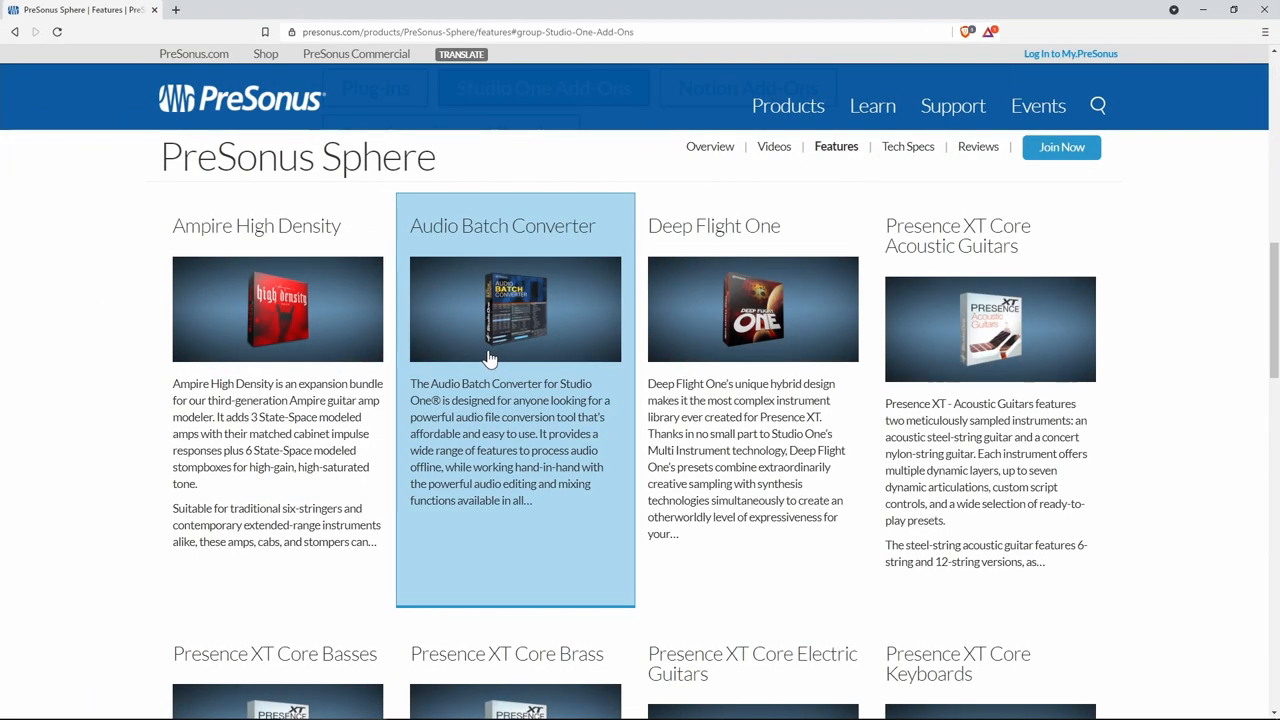
Step: Scroll past the Add-Ons and Plug-ins to the Sample and Loop Libraries with the Spark collections
scroll("down", 3)
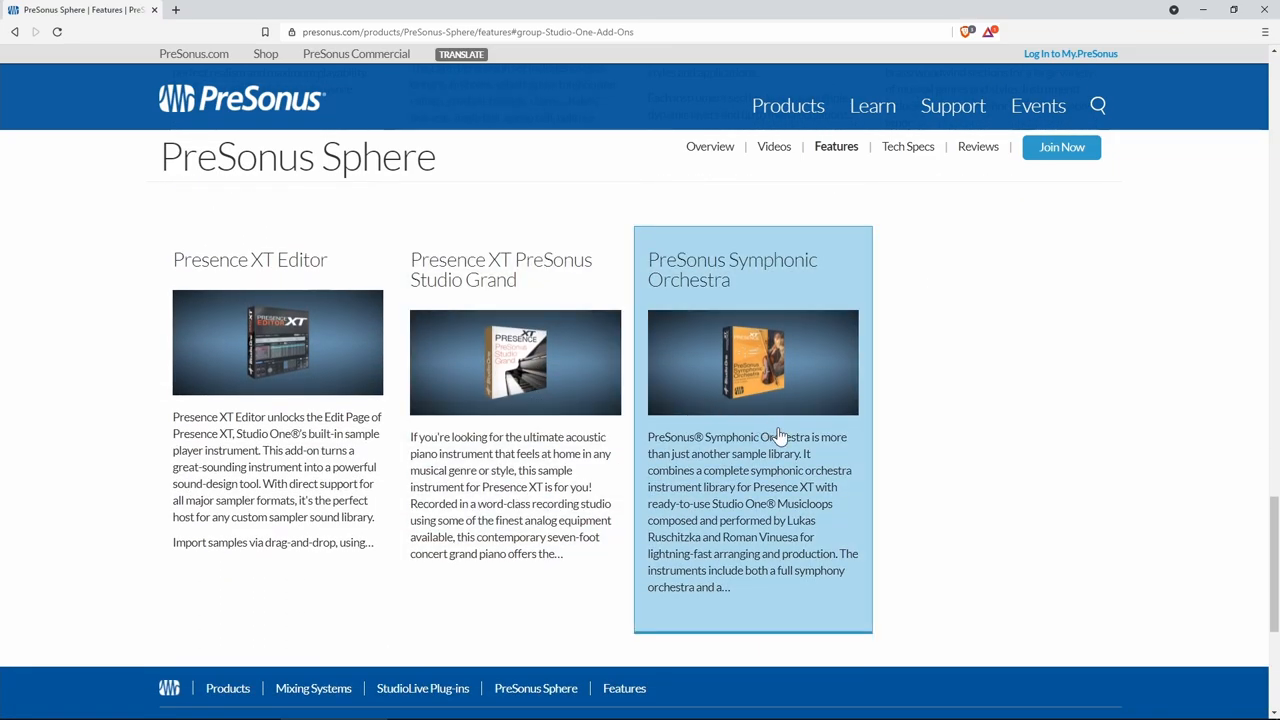
mouse_move(824, 536)
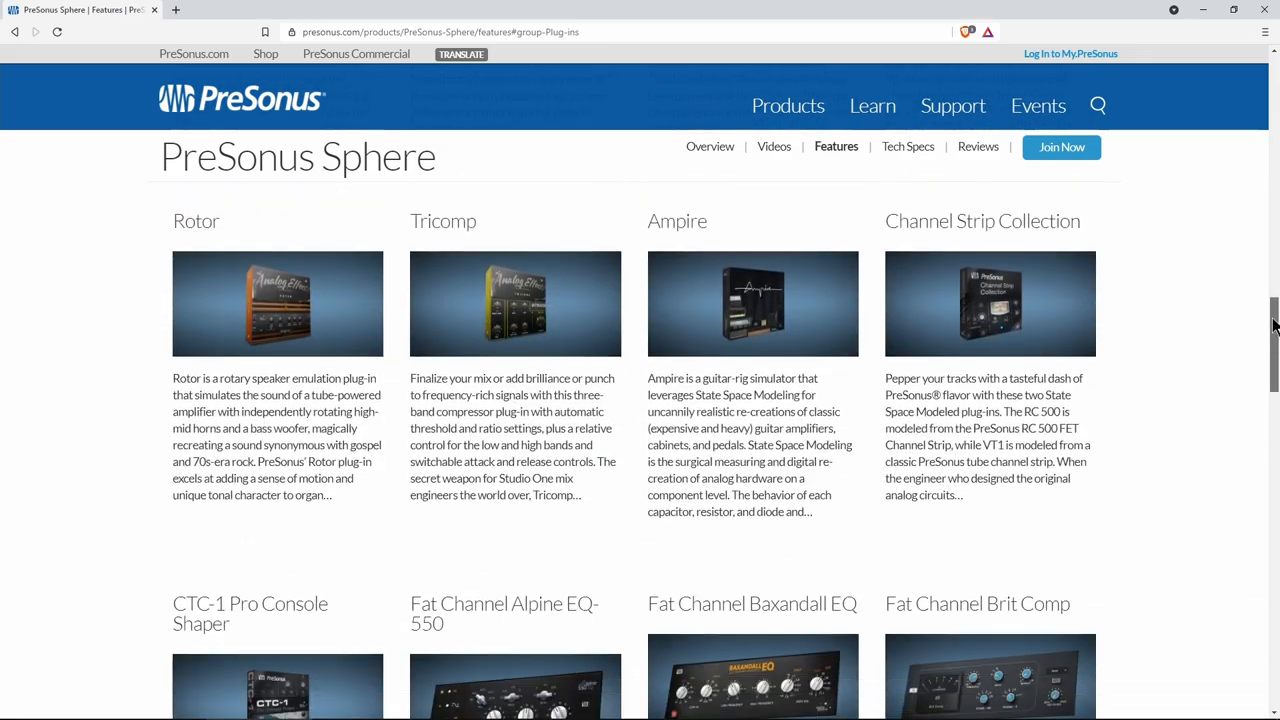
scroll("down", 3)
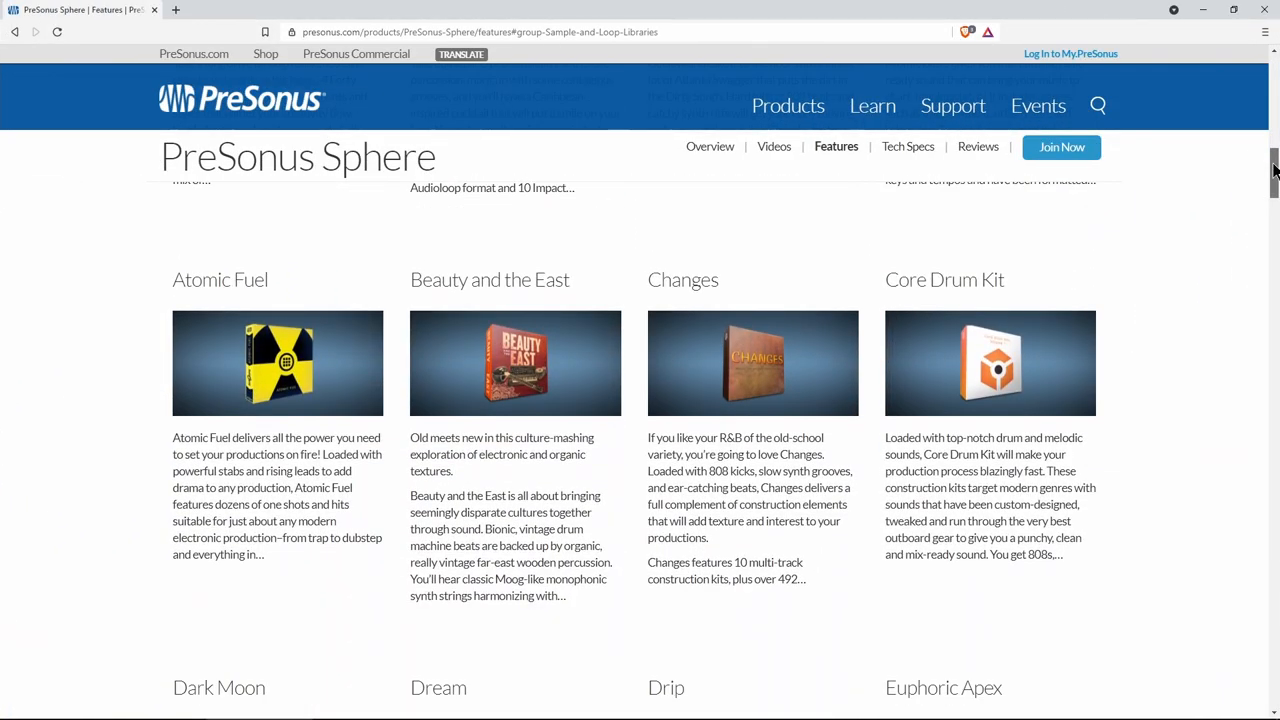
scroll("down", 3)
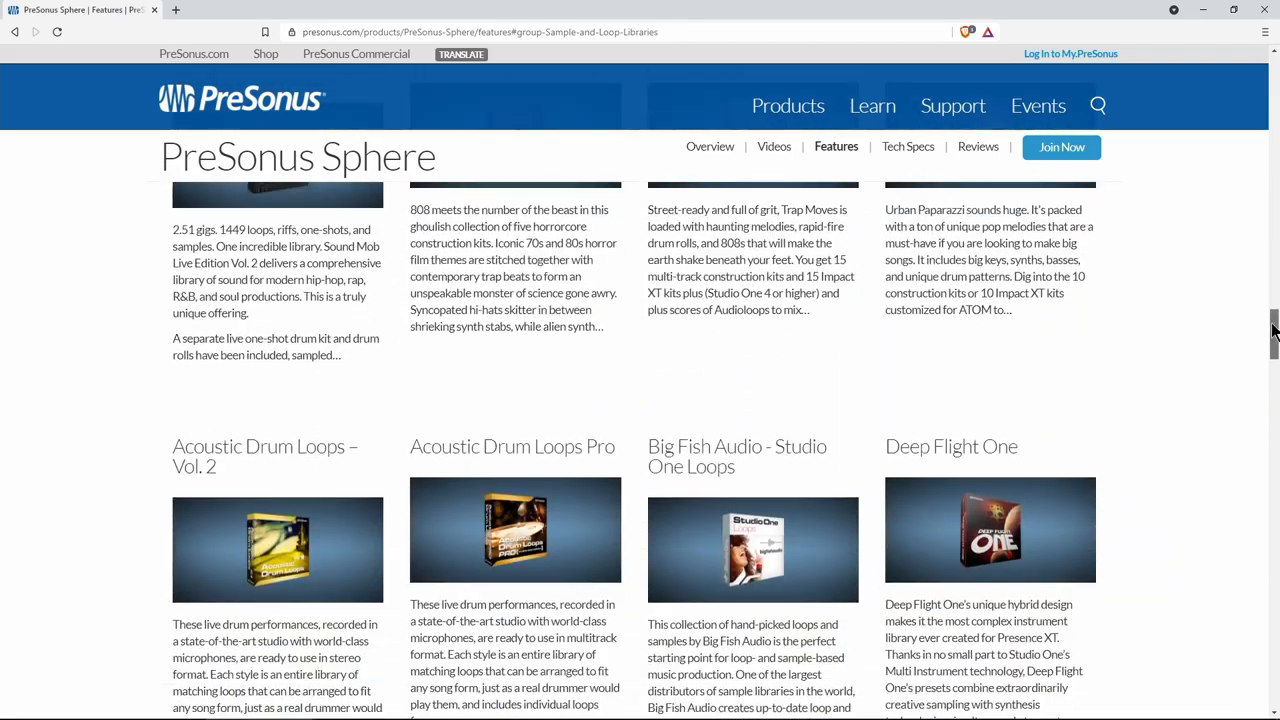
scroll("down", 3)
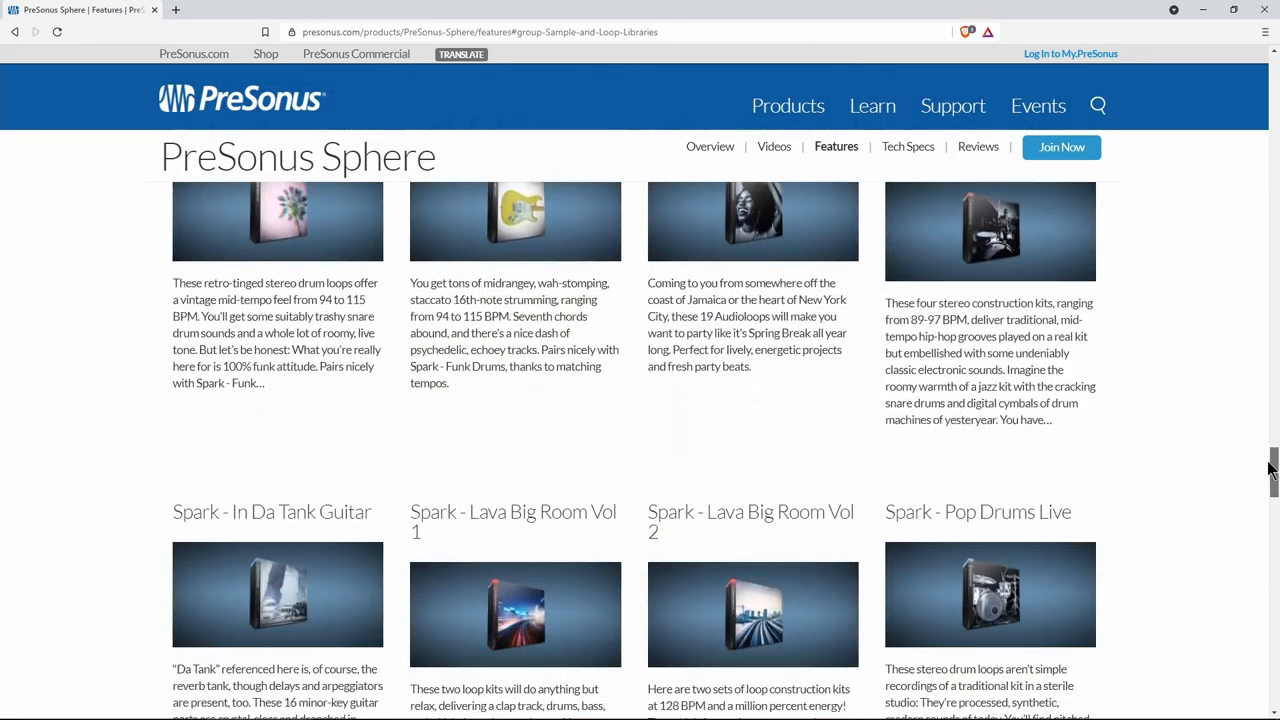
scroll("down", 3)
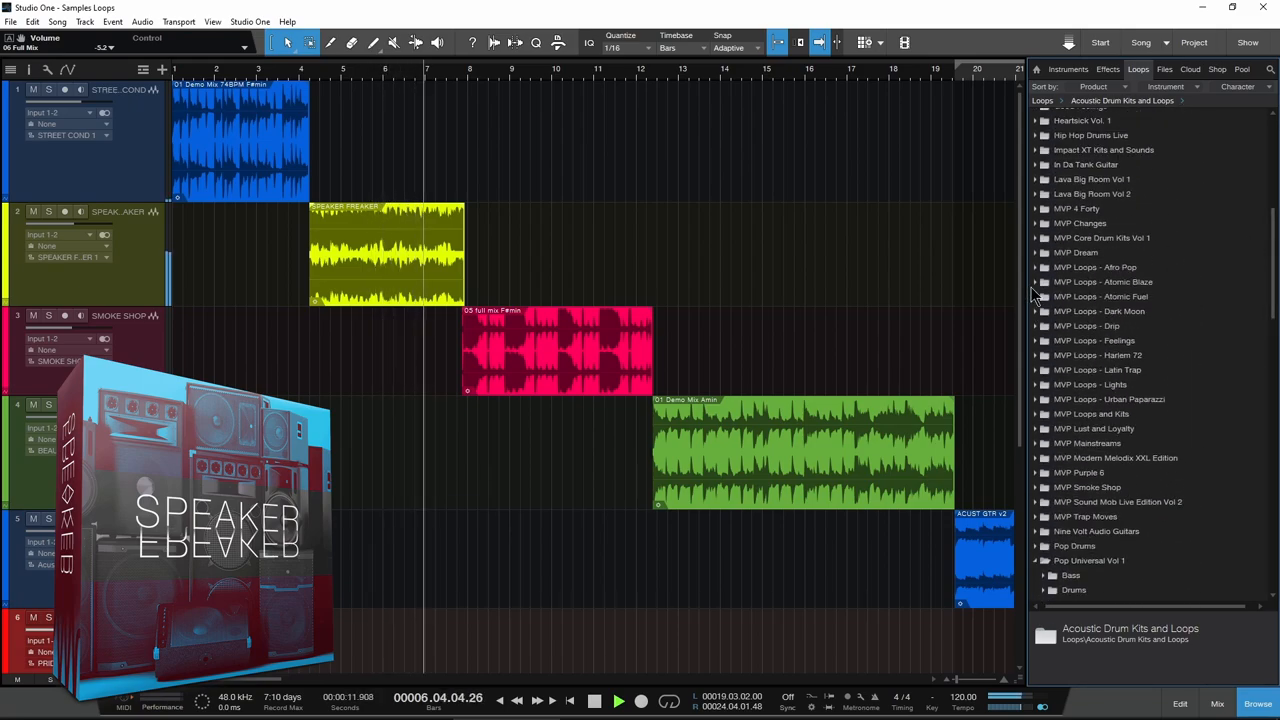
Step: Expand the MVP Loops - Afro Pop library and its Keyboard folder in the Loops browser
left_click(1094, 268)
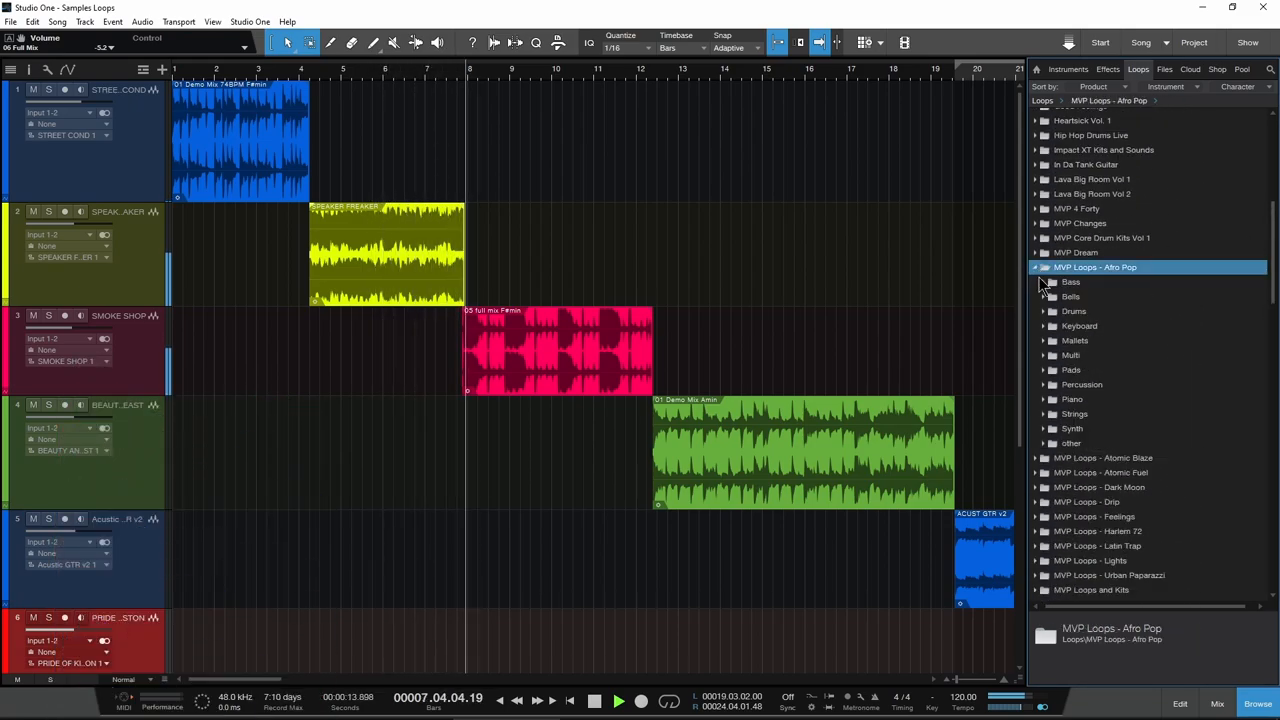
left_click(1080, 224)
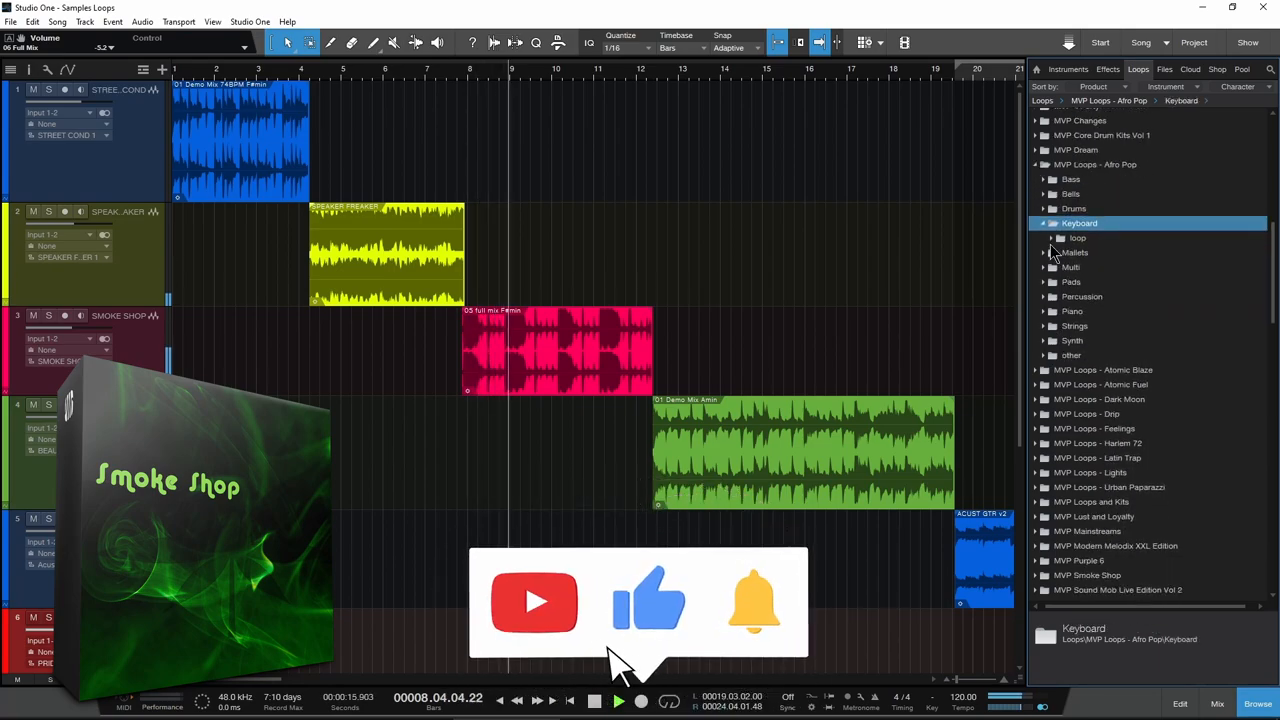
left_click(1052, 238)
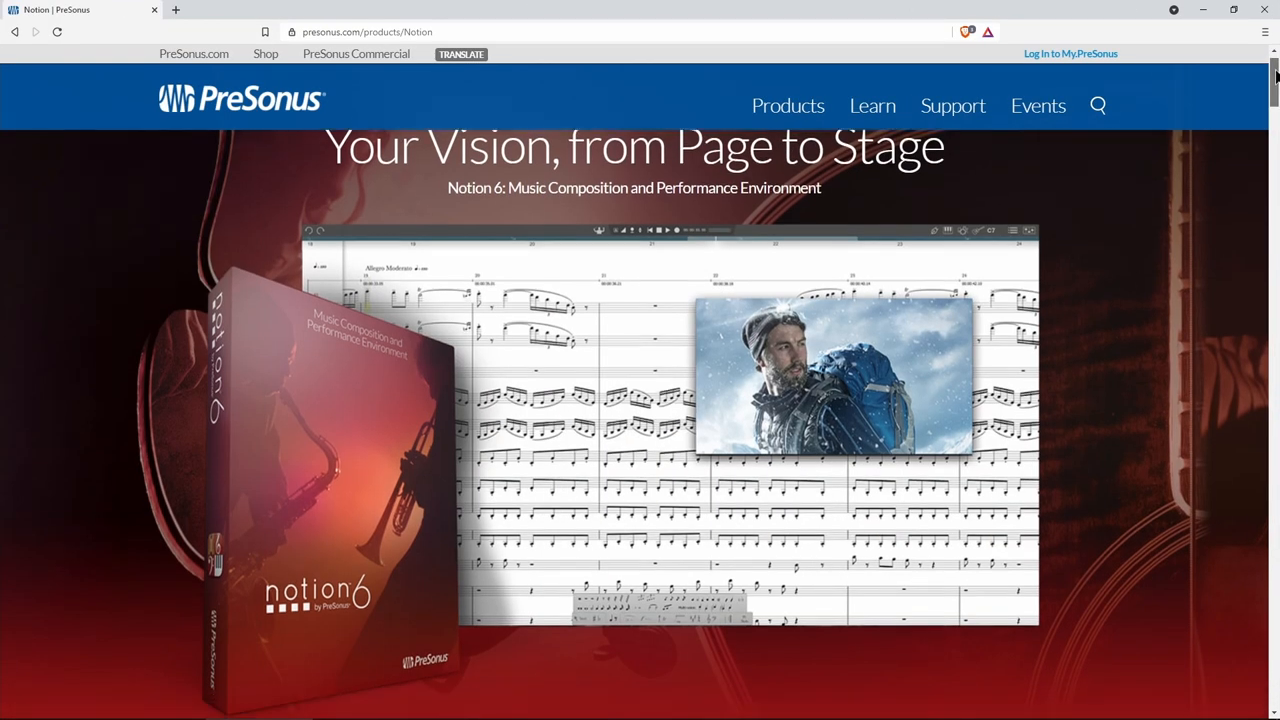
Step: Scroll through the Notion expansion packs such as Bass Oboe, Flugelhorn and Soprano Sax
scroll("down", 3)
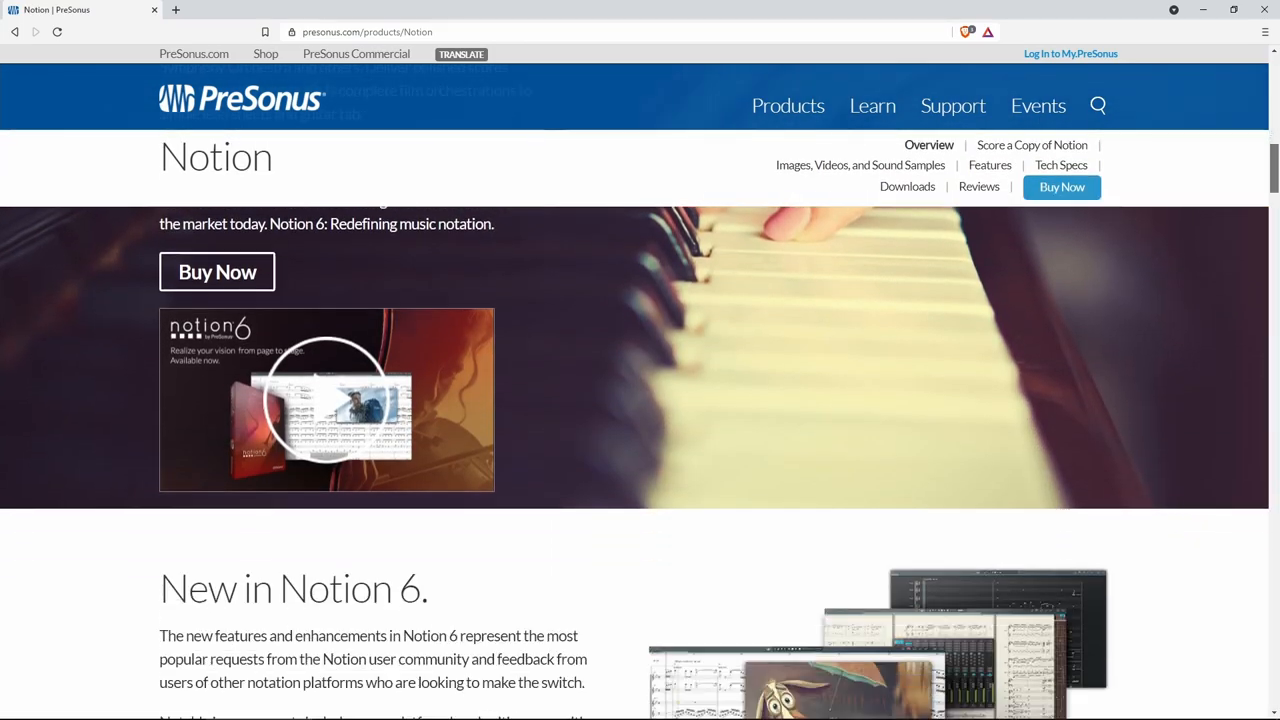
scroll("down", 3)
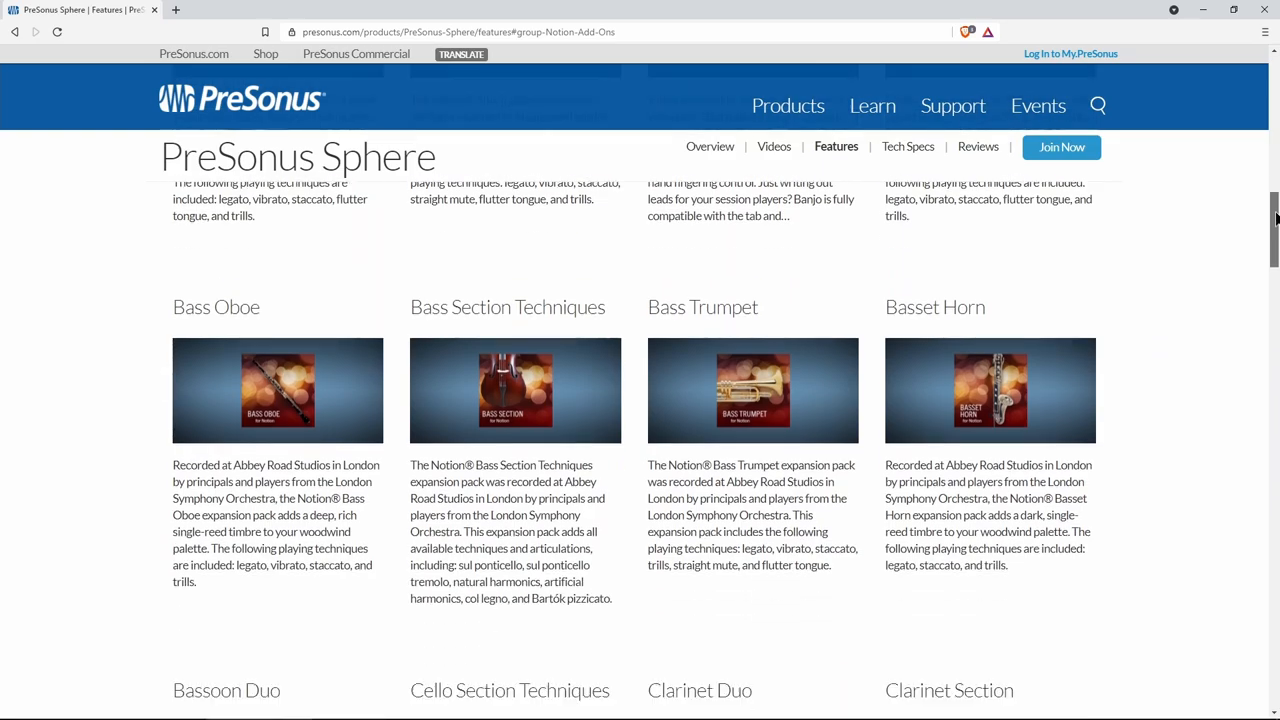
scroll("down", 3)
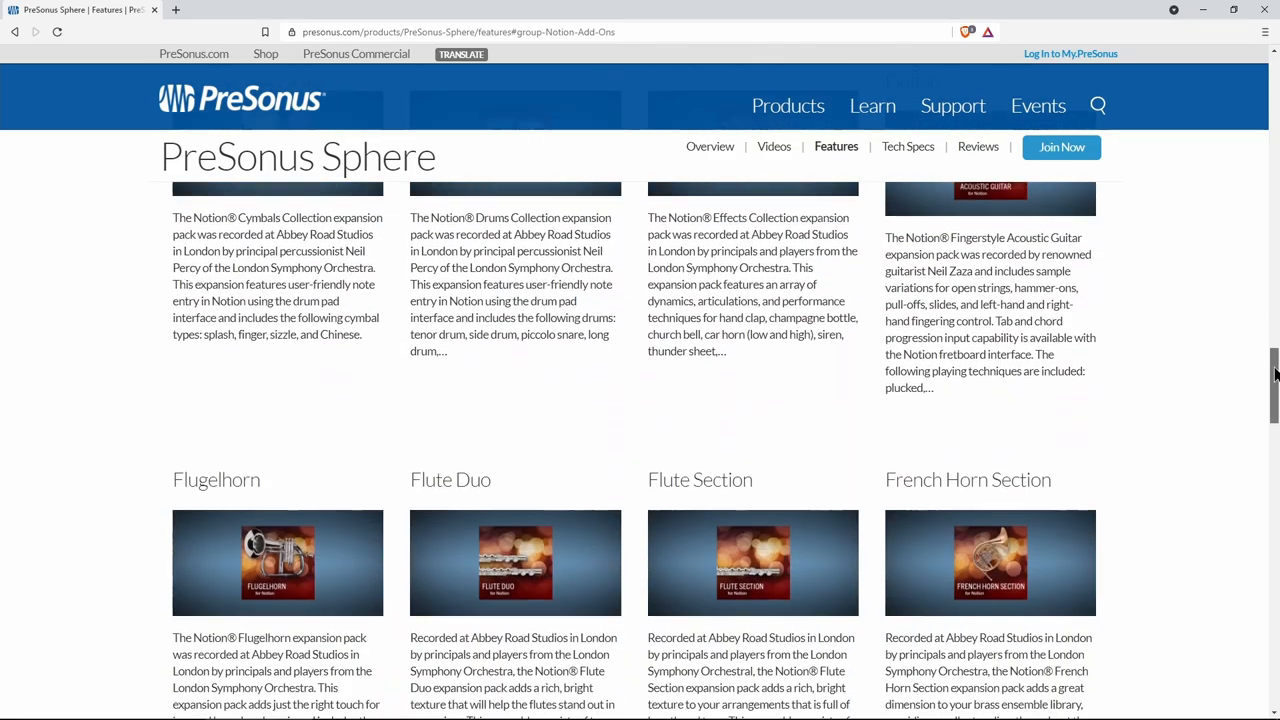
scroll("down", 3)
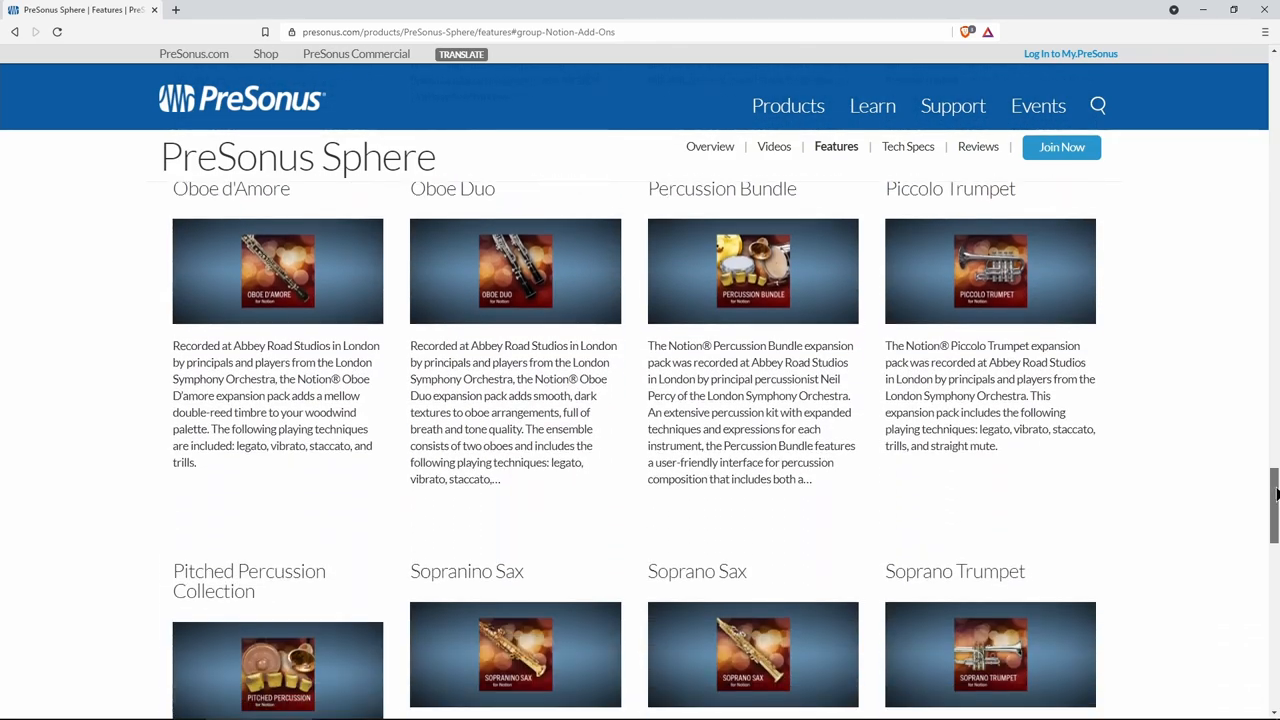
scroll("down", 3)
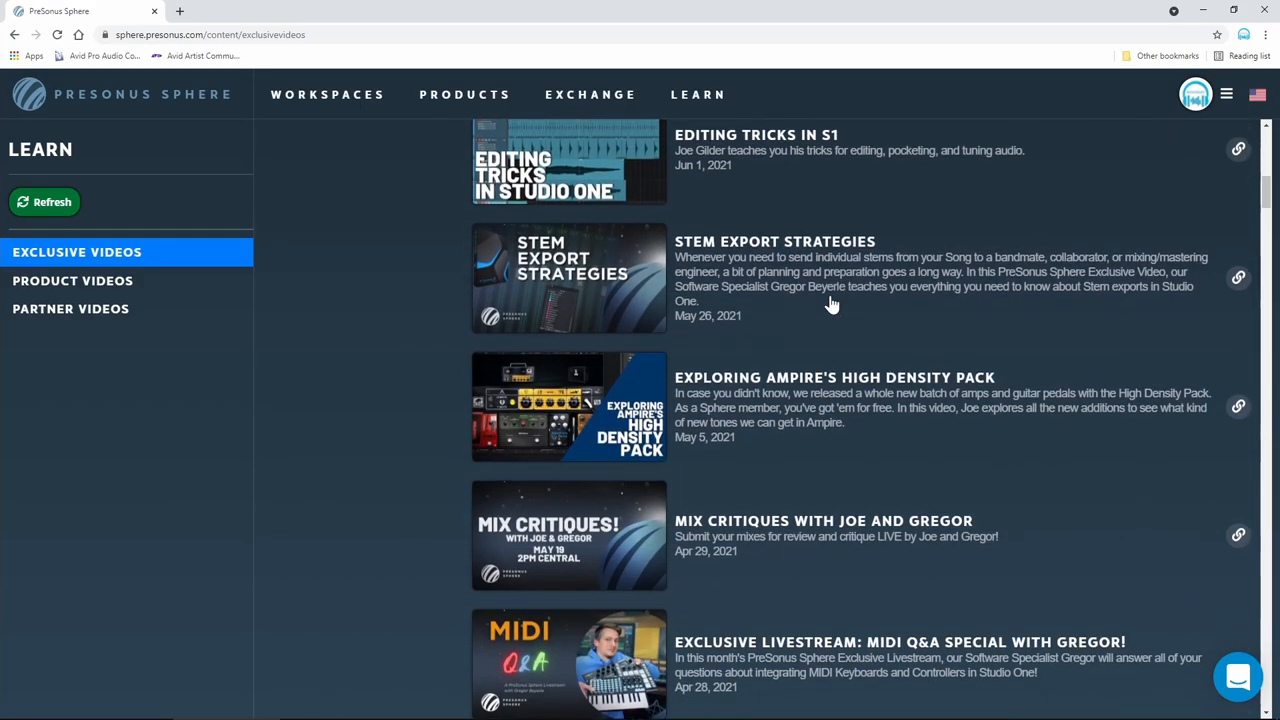
Step: Go to the Exchange's Featured artists page, then into the collaboration Workspaces
left_click(590, 94)
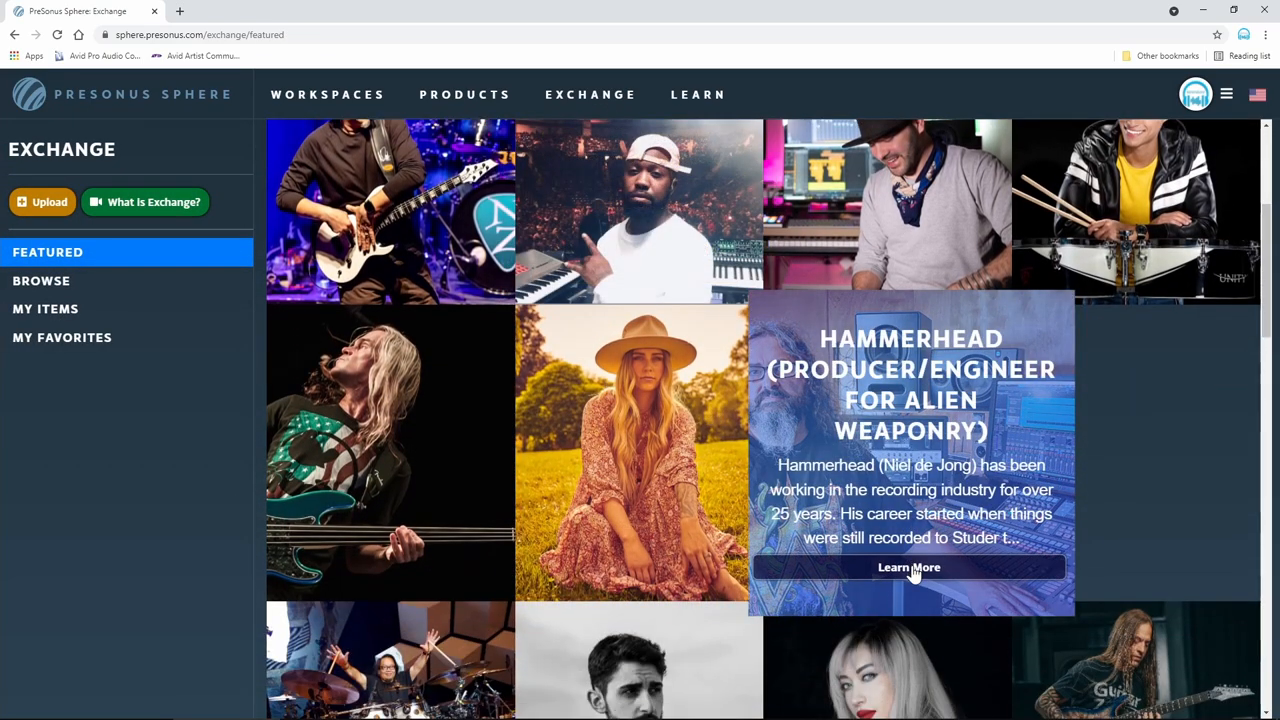
left_click(908, 568)
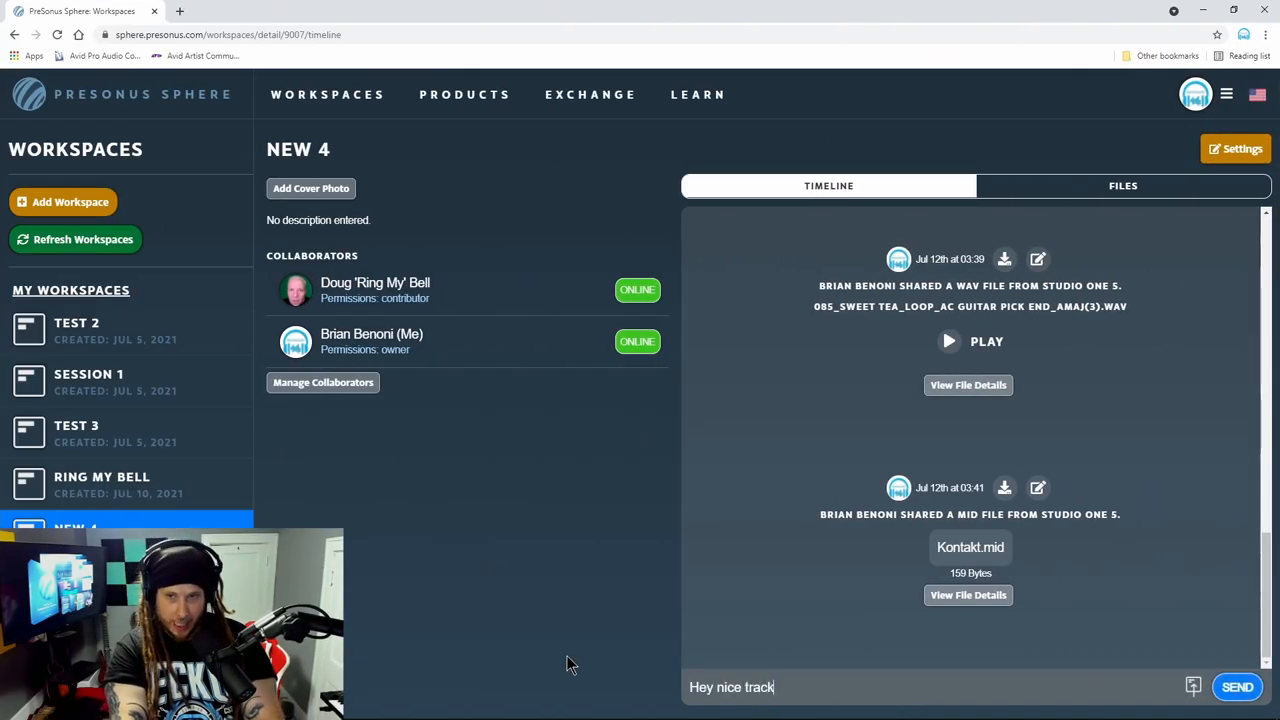
Step: Enter Ring My Bell, then the Full Session workspace, and show its empty Files timeline
left_click(1236, 688)
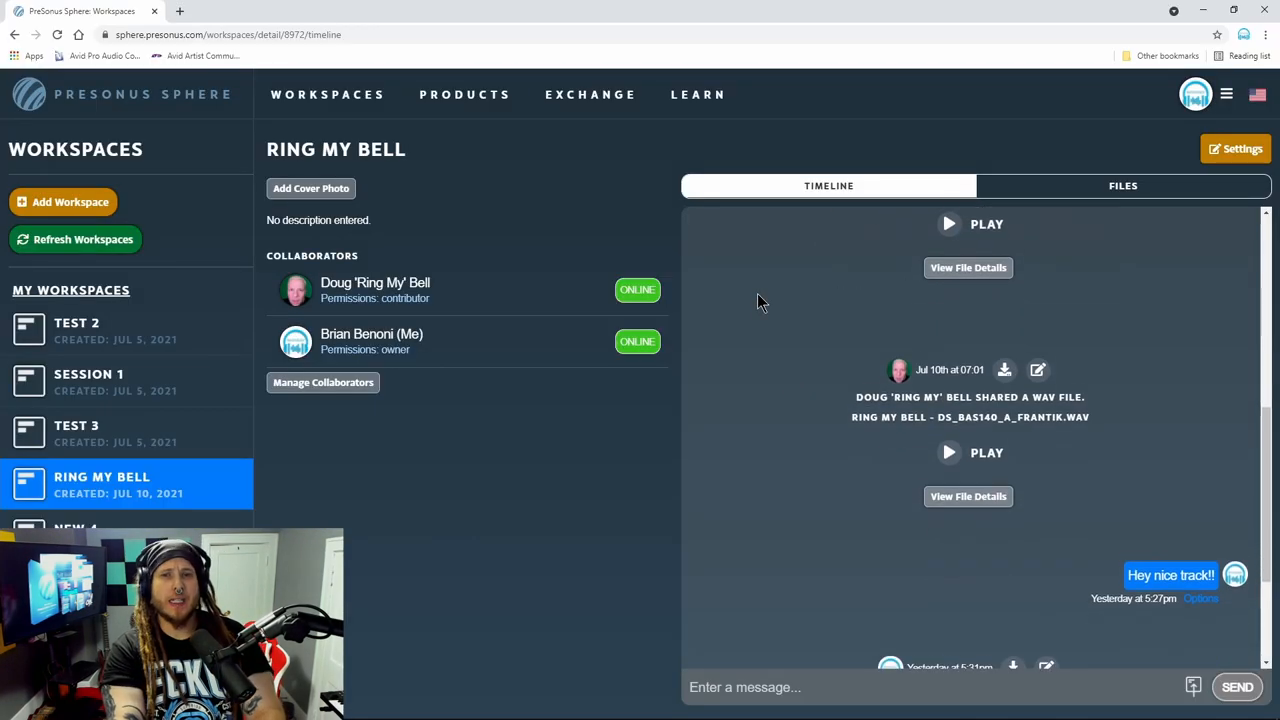
left_click(1122, 184)
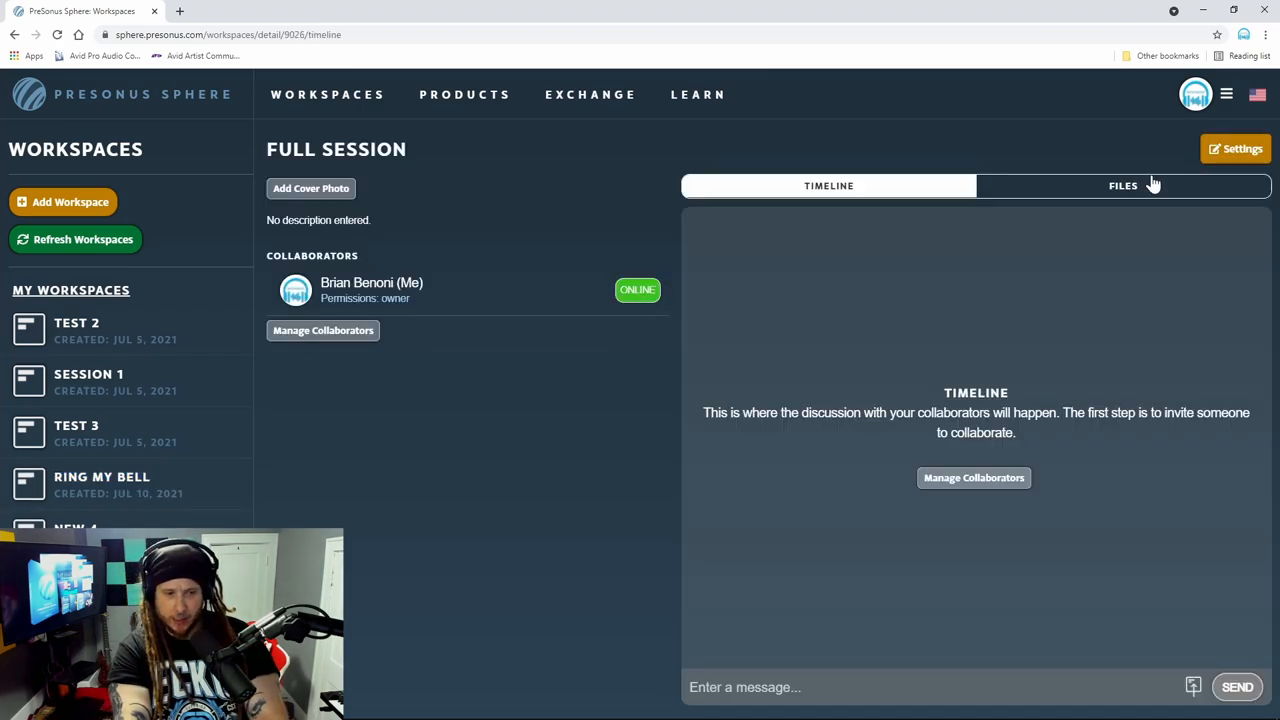
left_click(1124, 184)
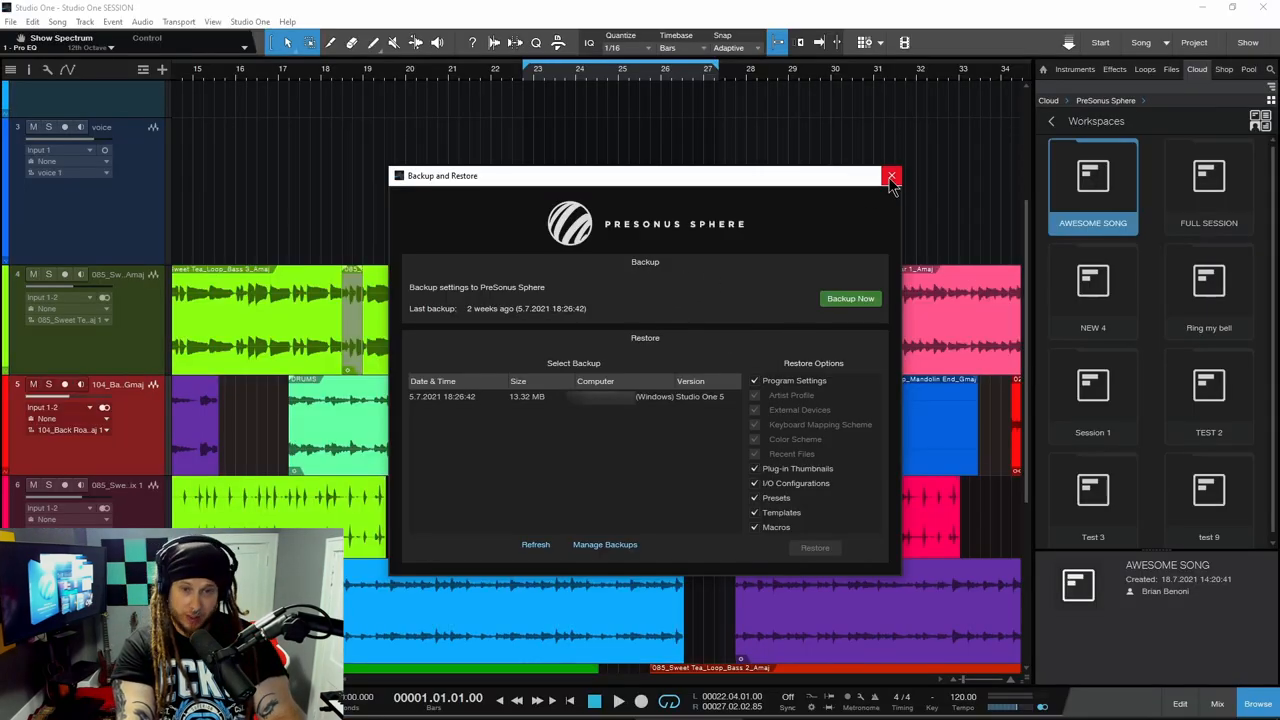
Step: Close the Backup and Restore window and show the AWESOME SONG workspace in the Cloud browser
left_click(892, 176)
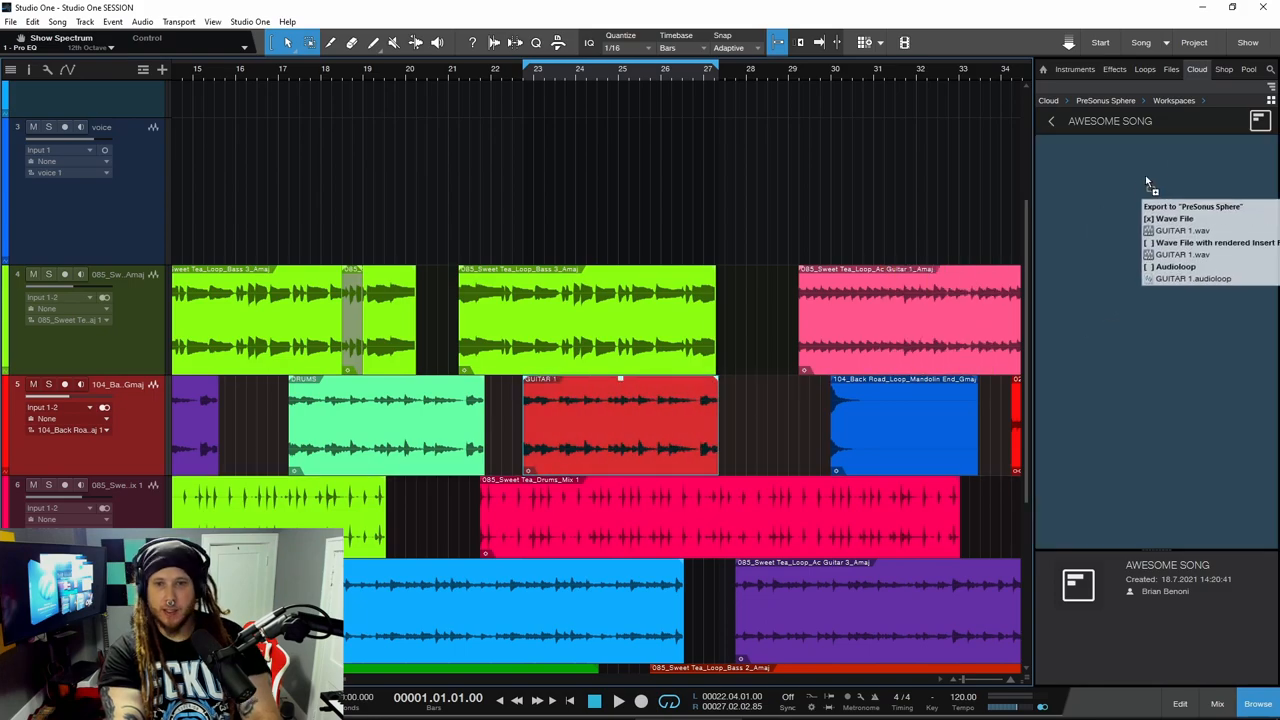
left_click(1184, 230)
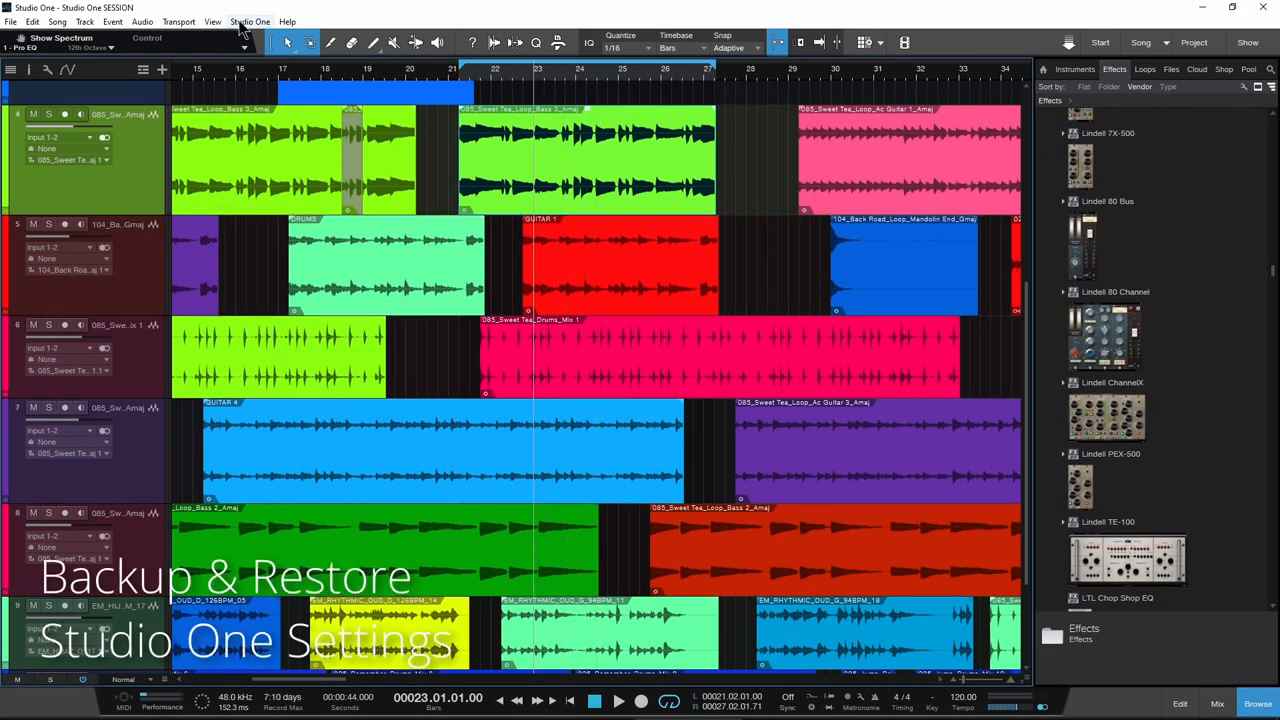
Step: Back up the current Studio One settings to PreSonus Sphere with Backup Now
left_click(250, 20)
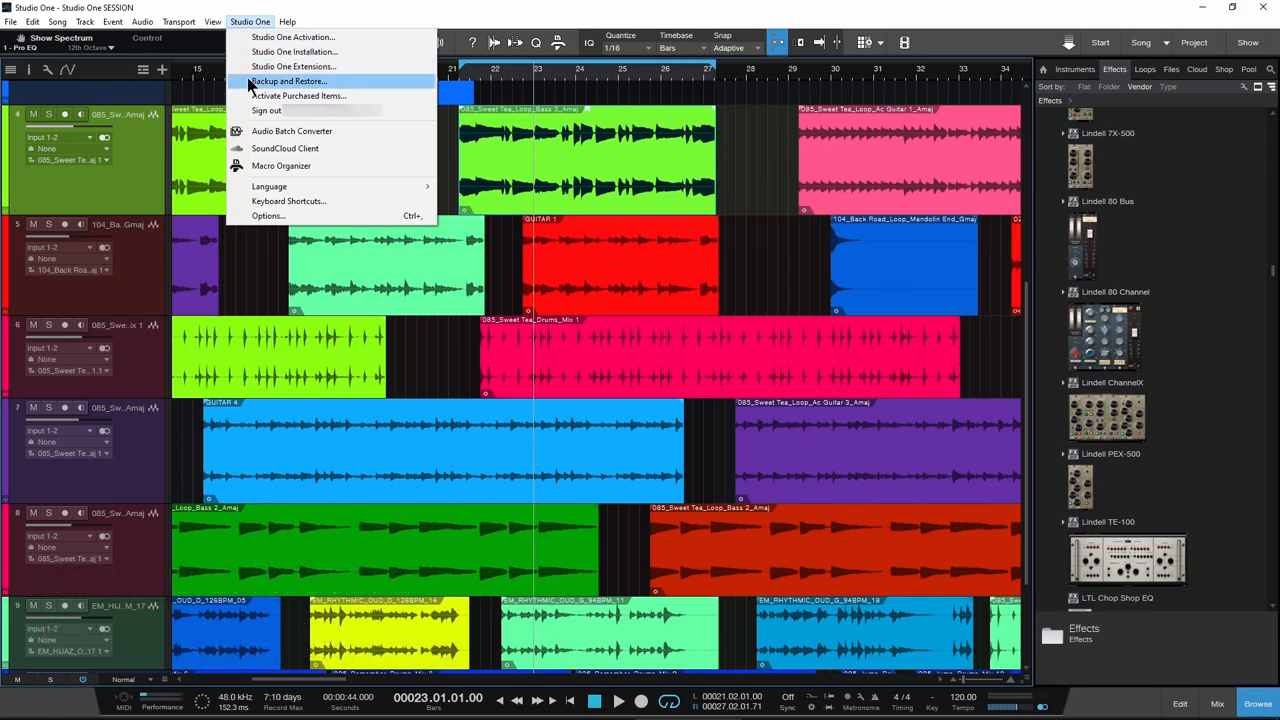
left_click(288, 80)
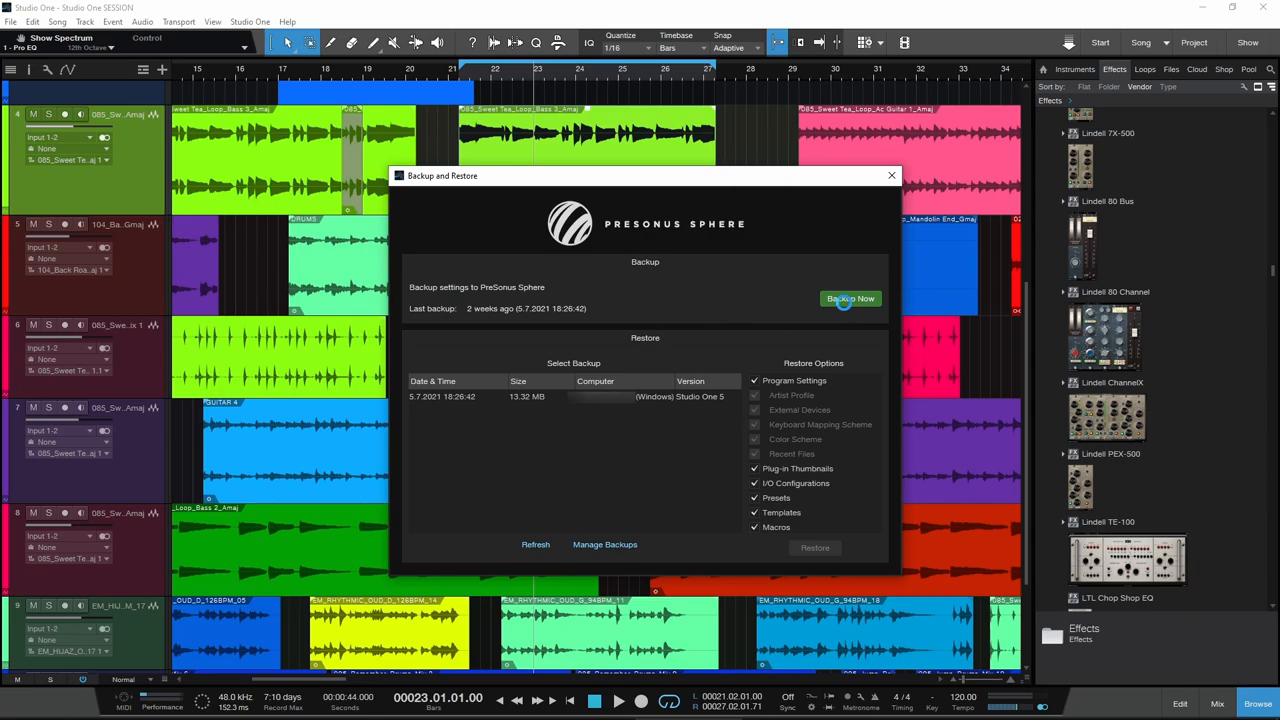
left_click(850, 298)
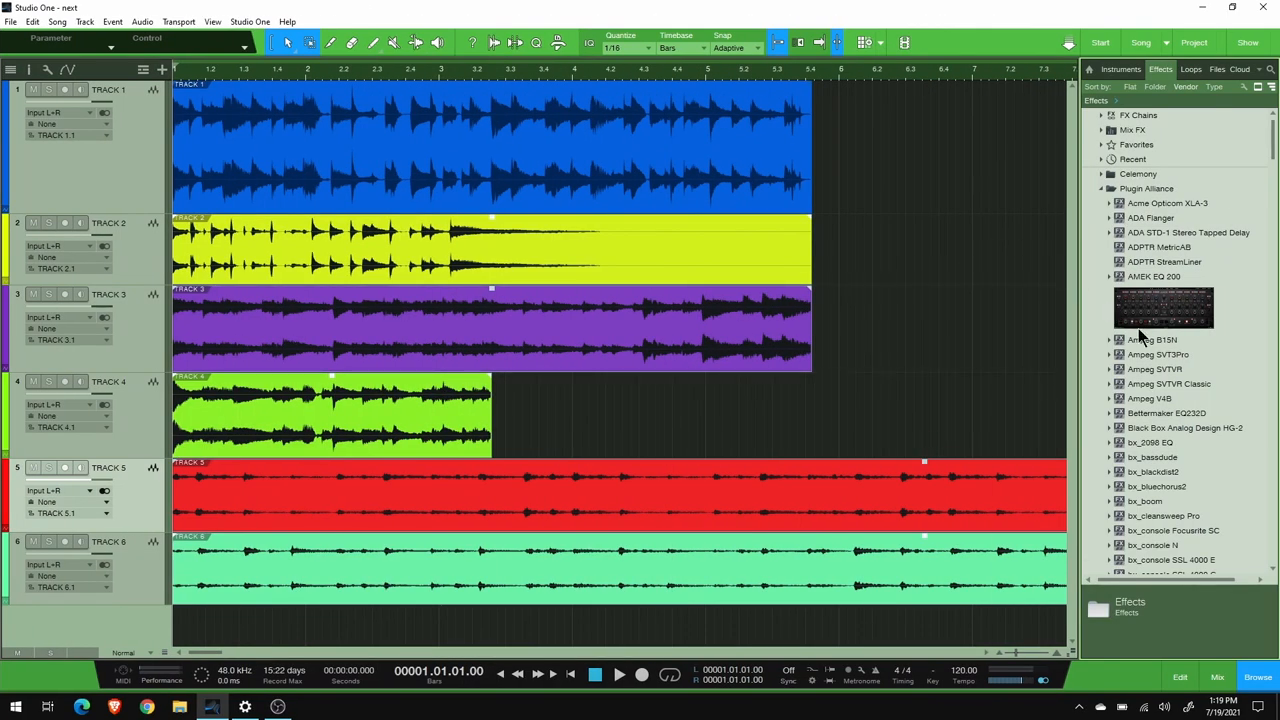
Step: Restore the 18.7.2021 settings backup from Sphere and confirm the Studio One restart
scroll("down", 3)
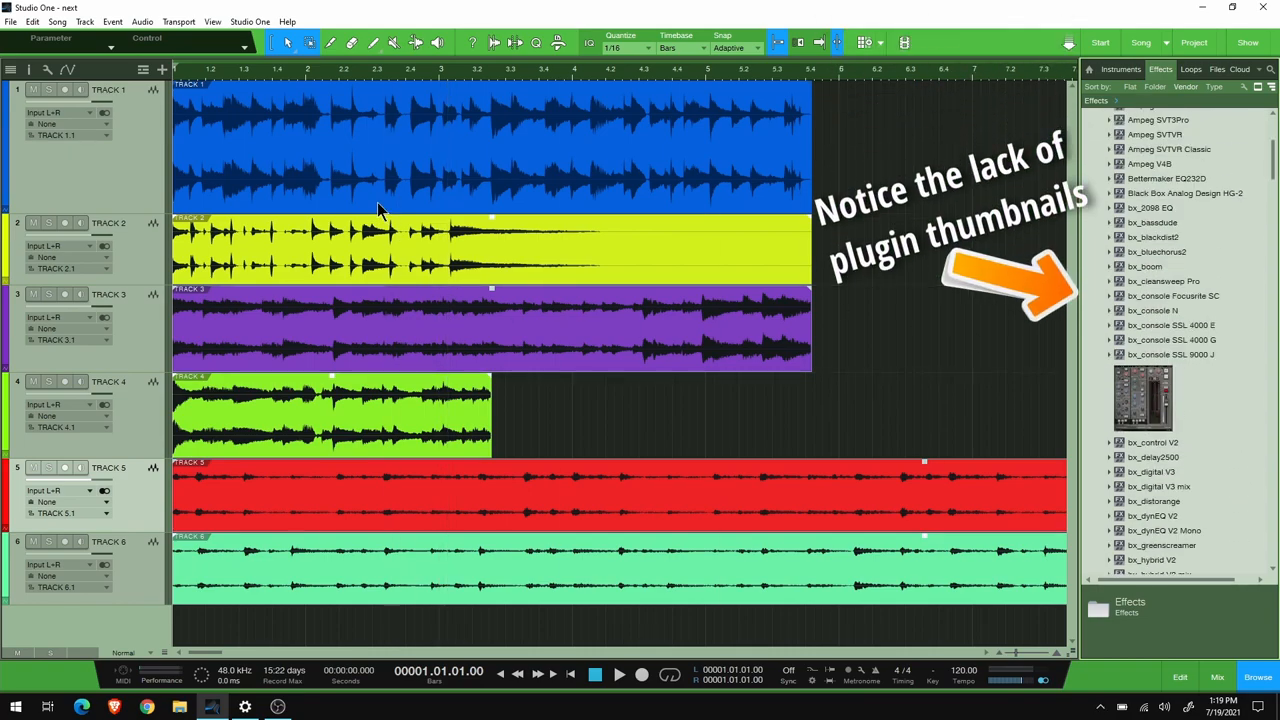
left_click(250, 20)
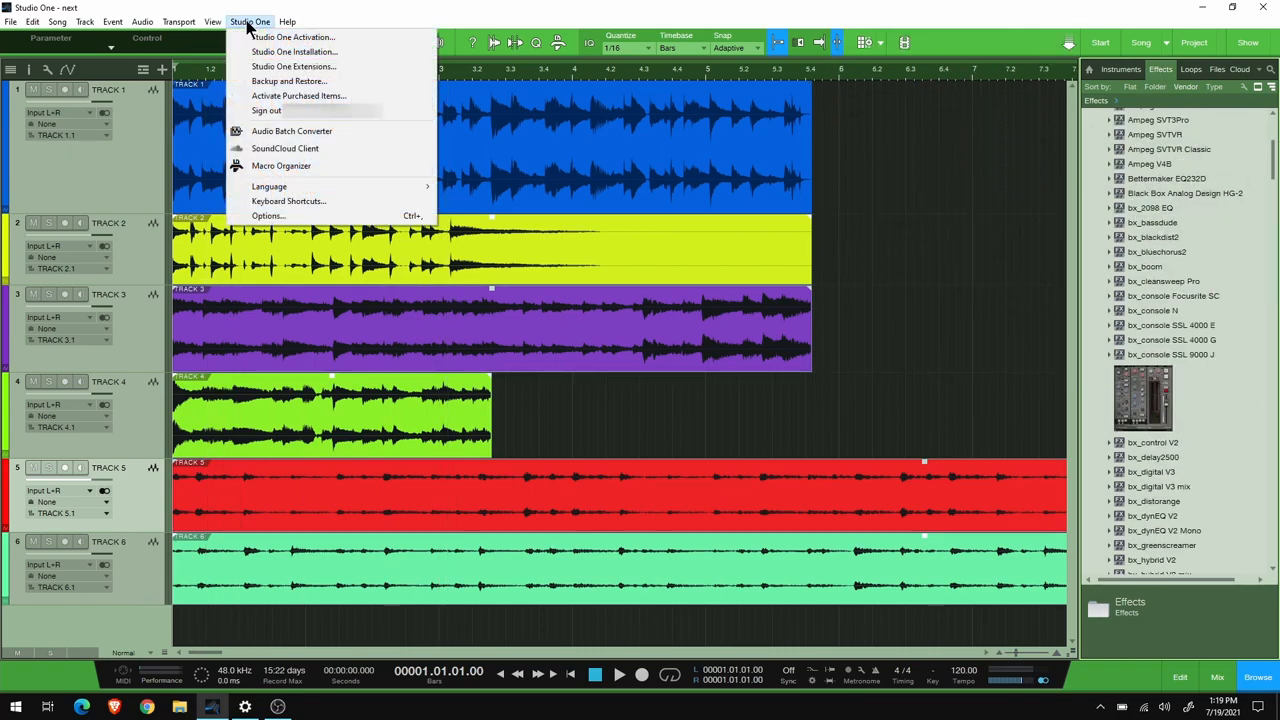
mouse_move(288, 80)
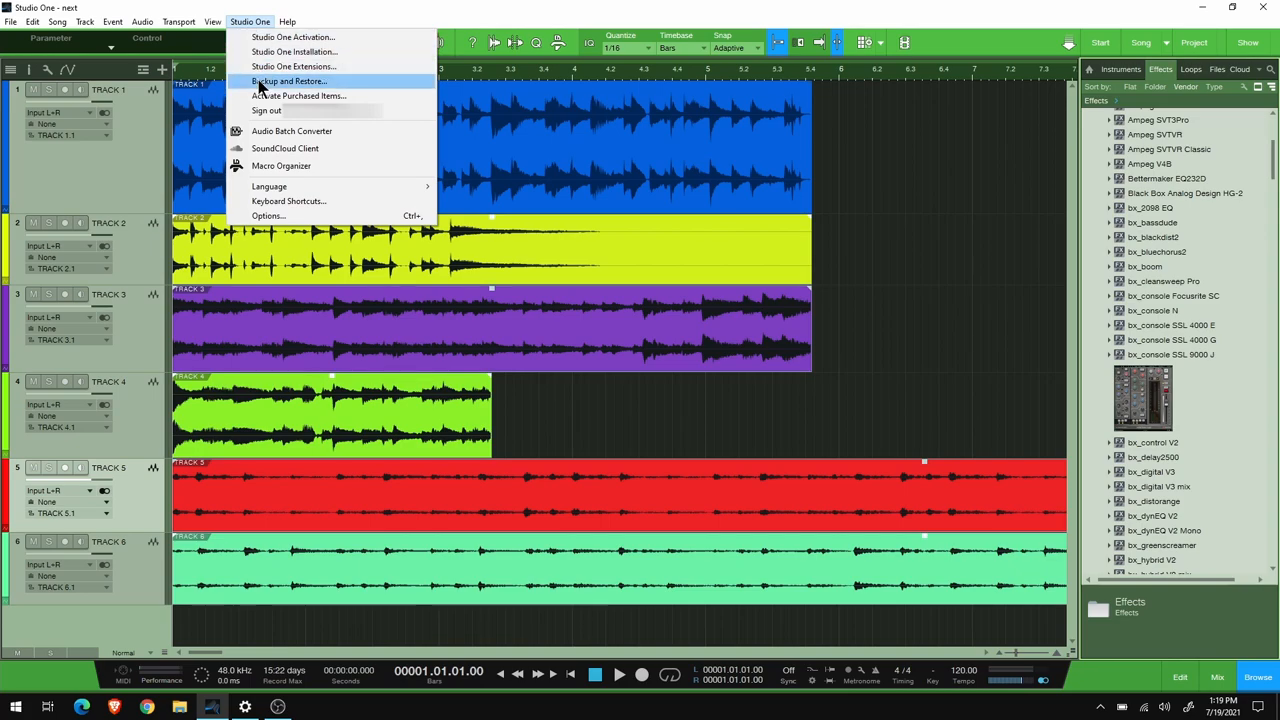
left_click(288, 80)
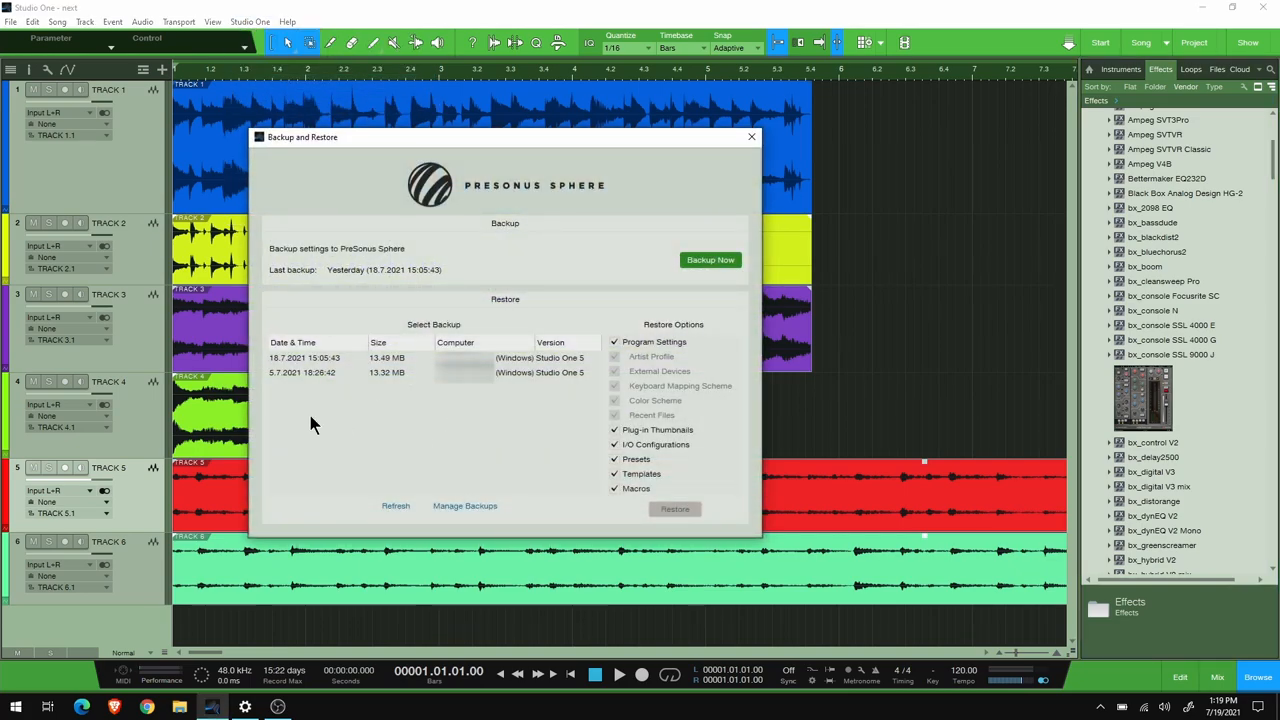
left_click(304, 356)
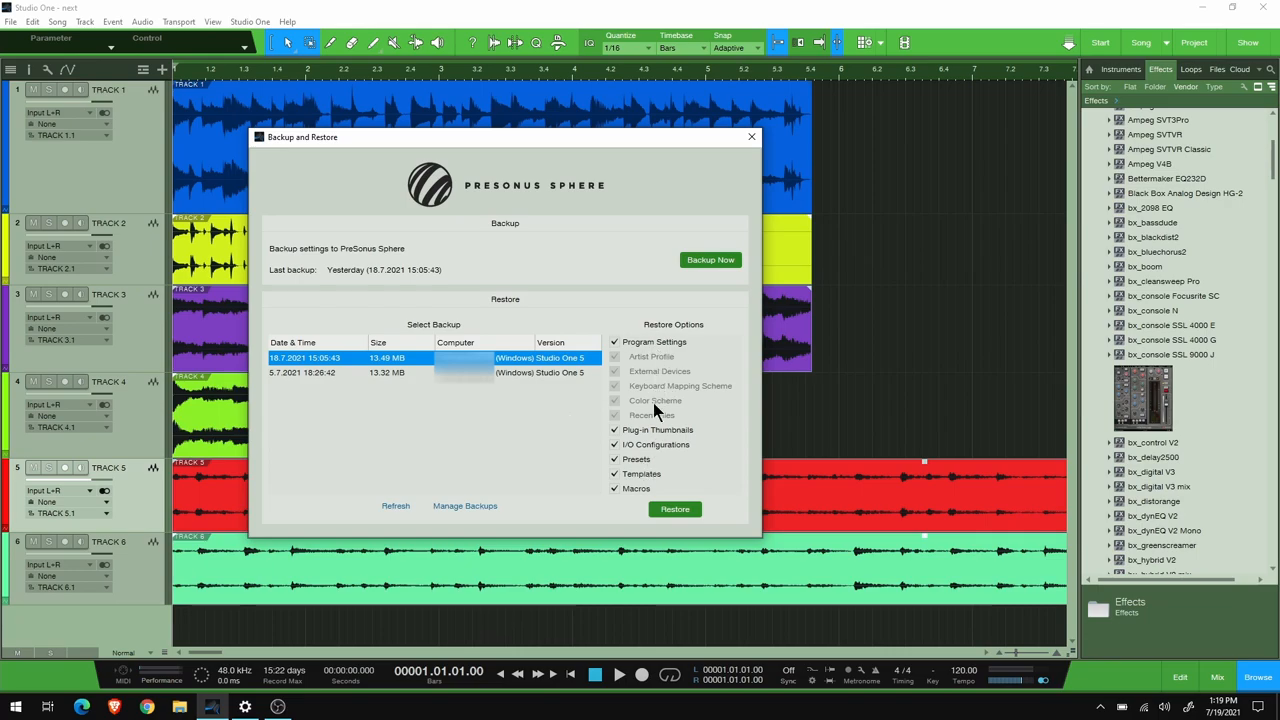
left_click(676, 510)
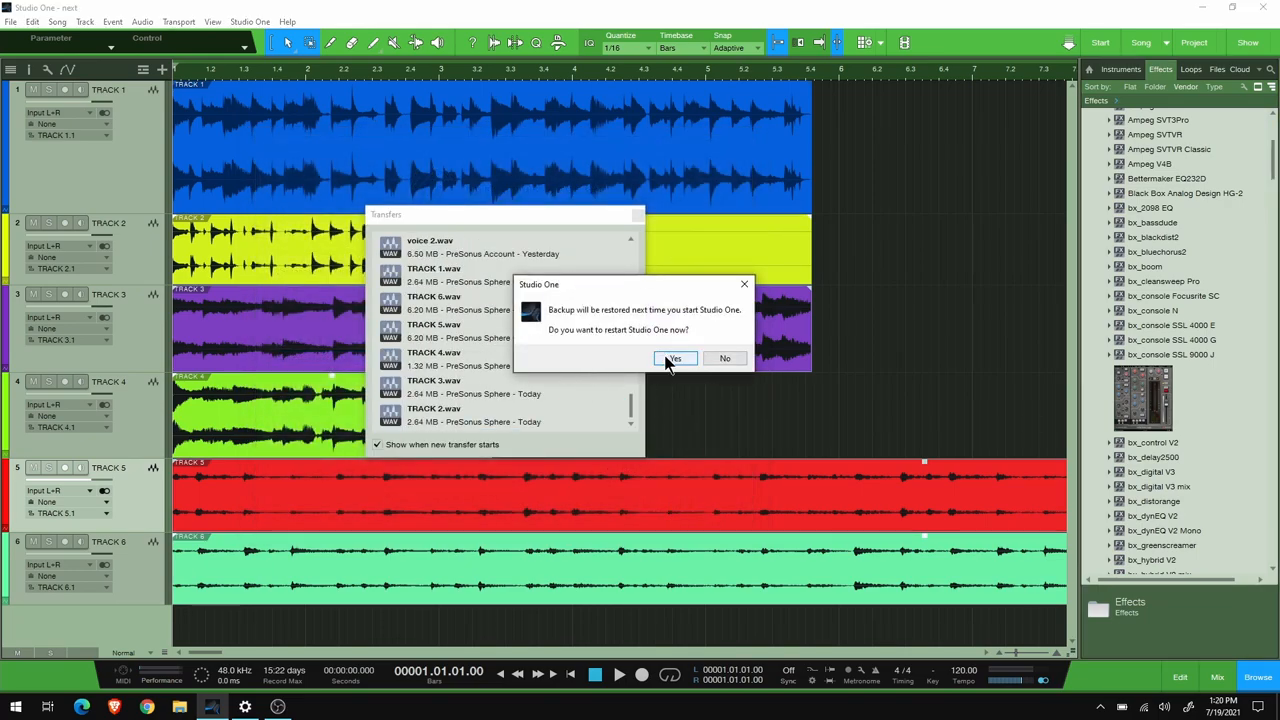
left_click(676, 358)
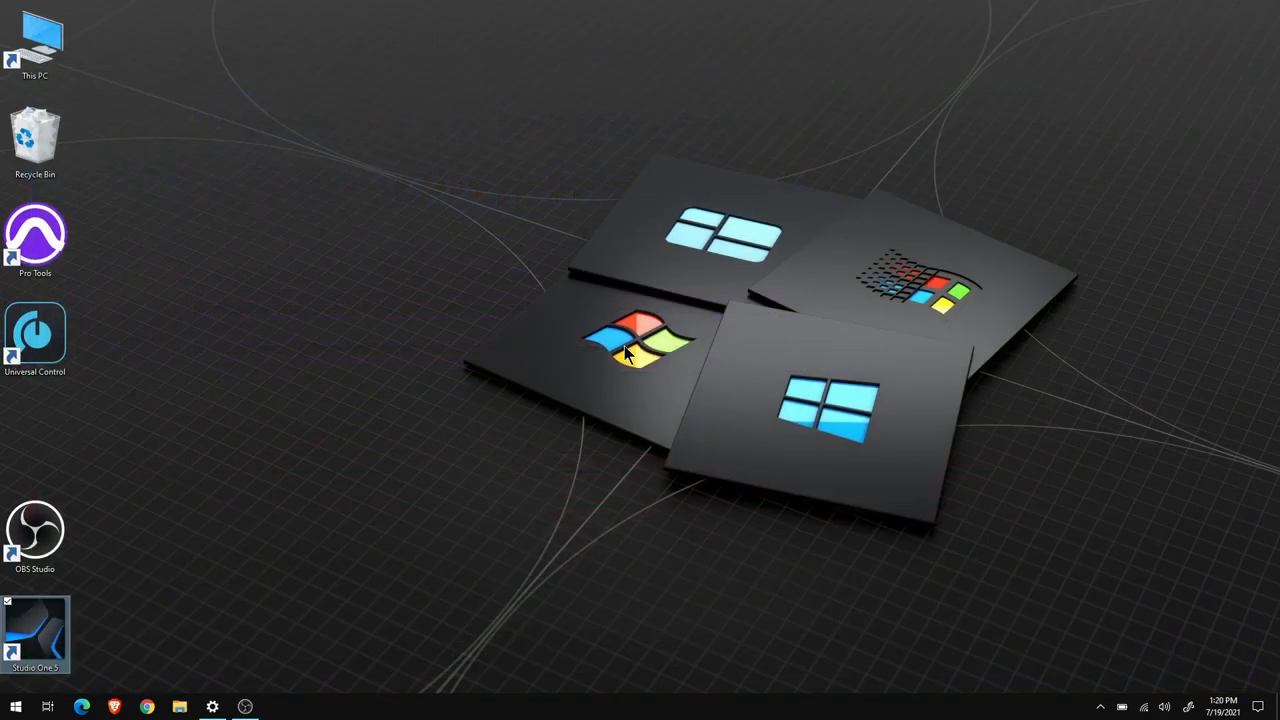